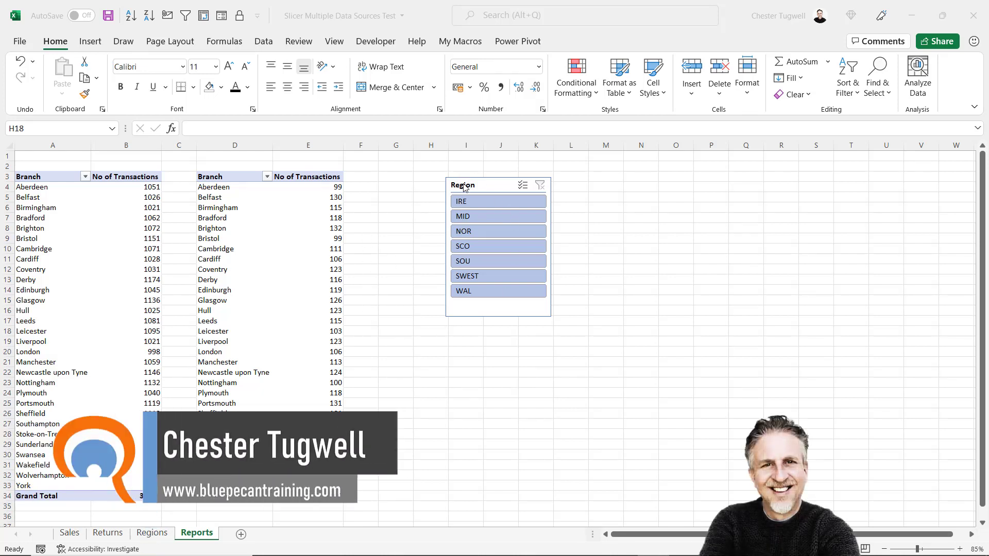
mouse_move(106, 231)
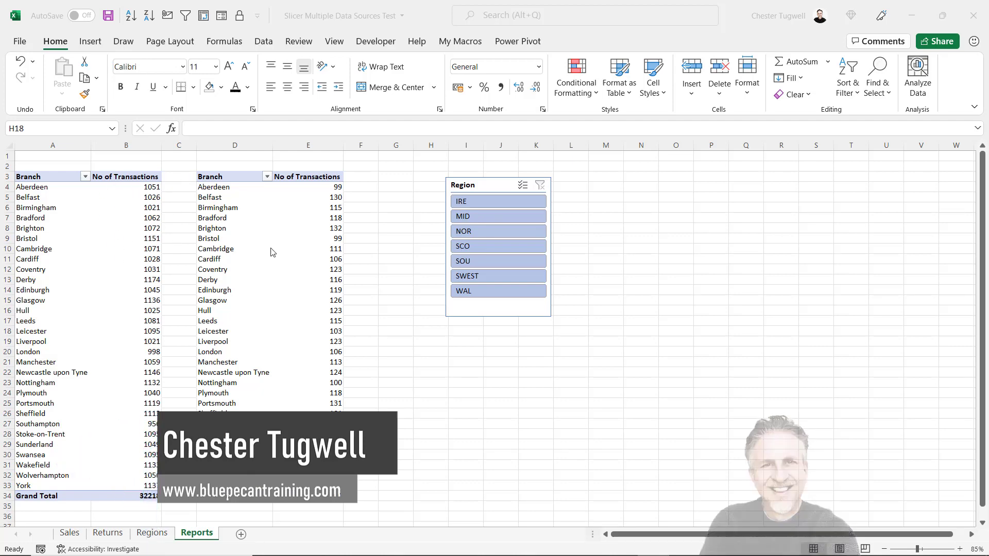
Step: Browse the Sales and Returns data sheets, then go to the Regions sheet with only a Region heading
click(69, 534)
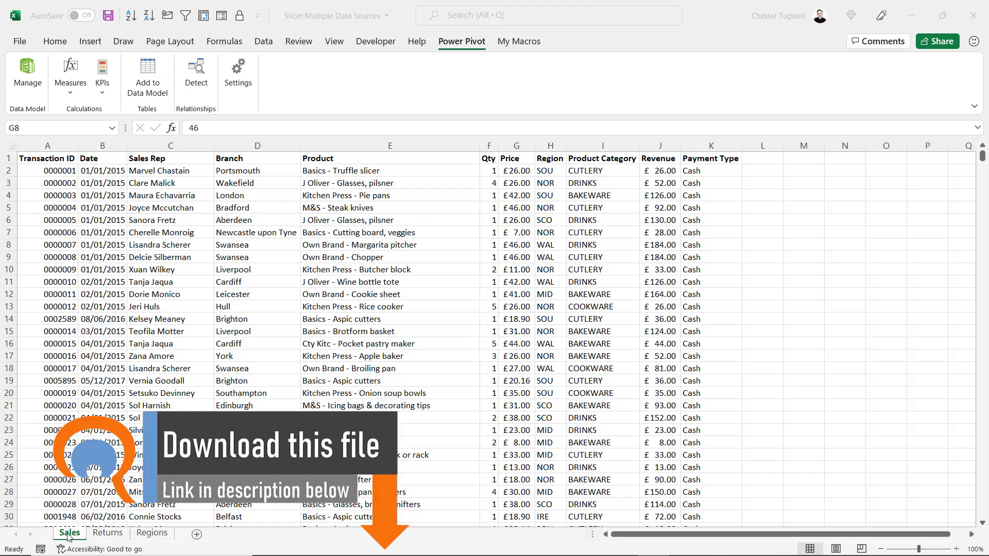
mouse_move(126, 523)
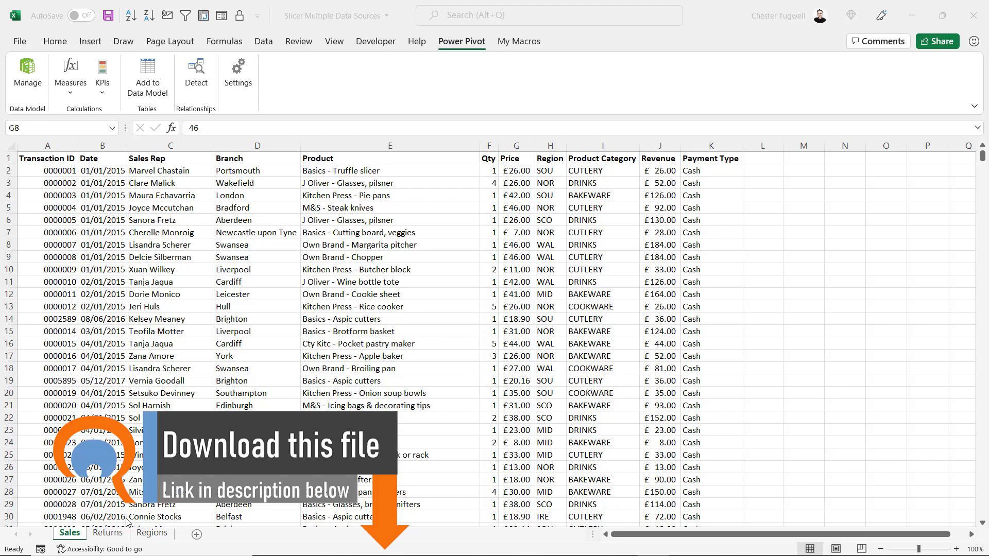
click(107, 533)
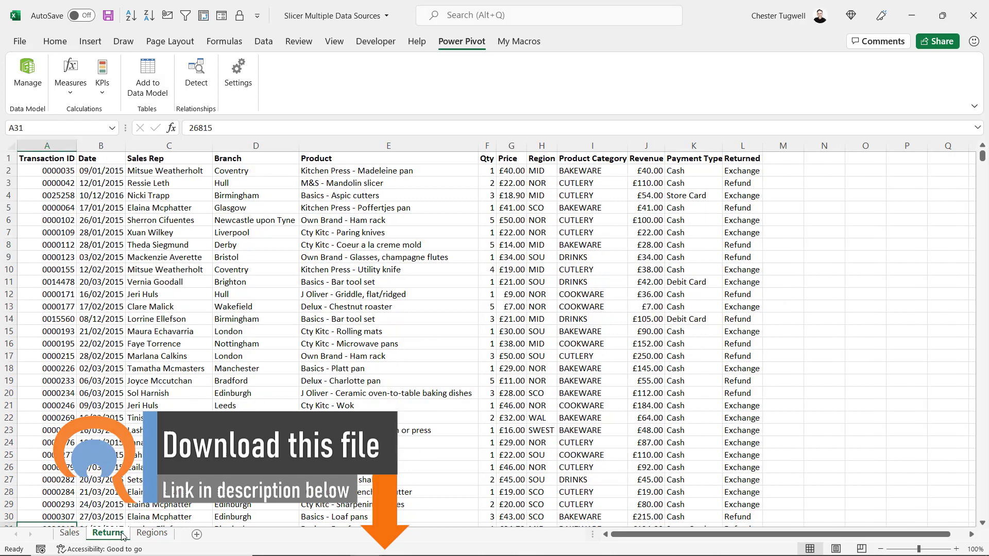
click(152, 533)
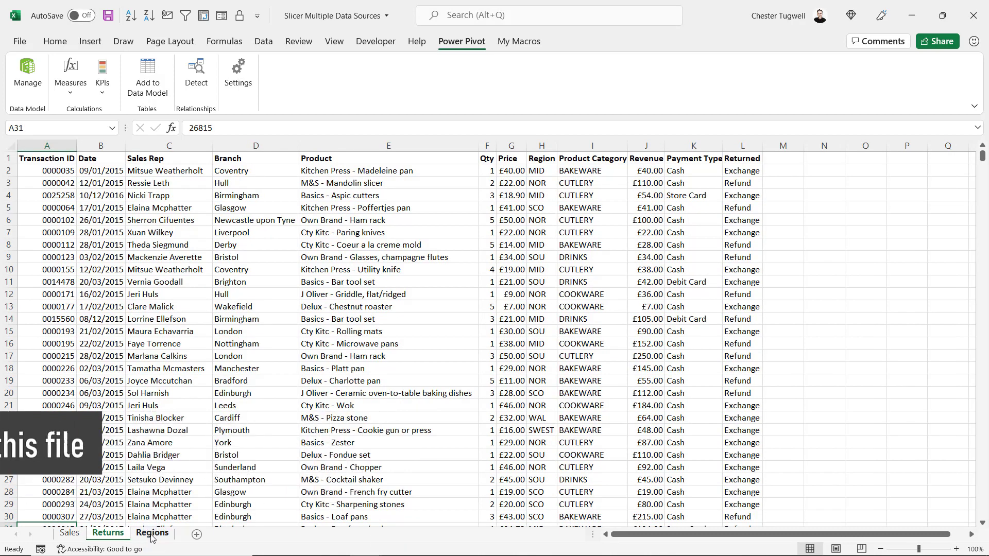
click(152, 534)
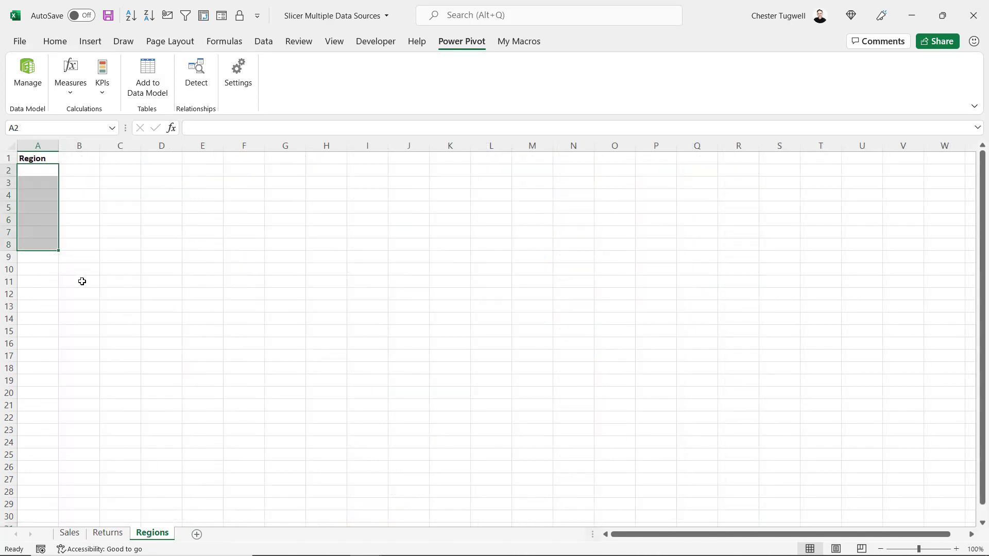
mouse_move(44, 204)
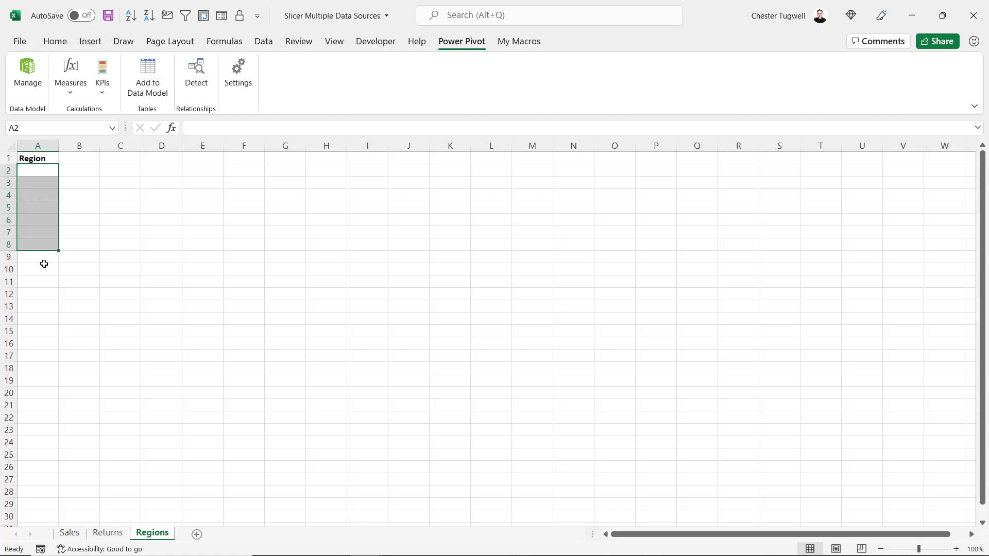
mouse_move(99, 316)
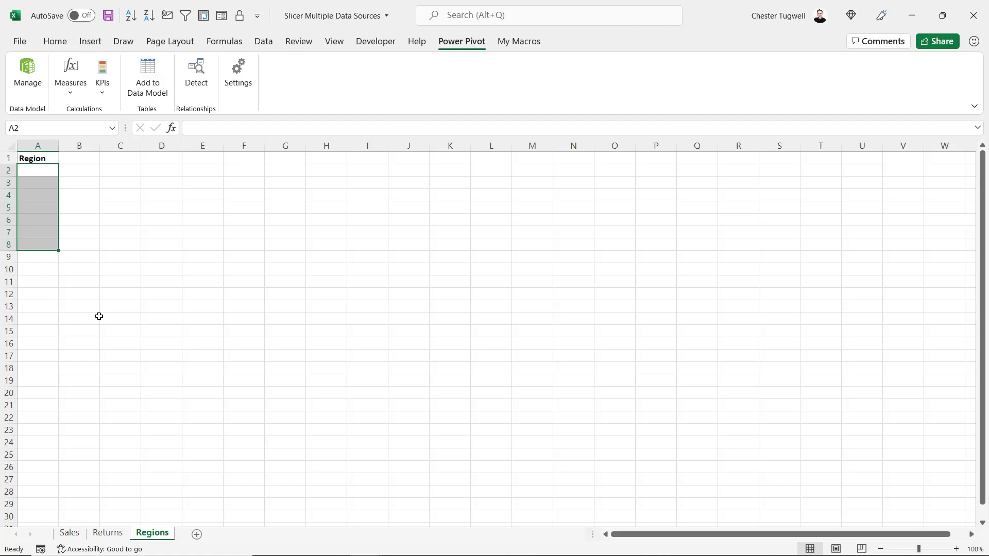
mouse_move(59, 221)
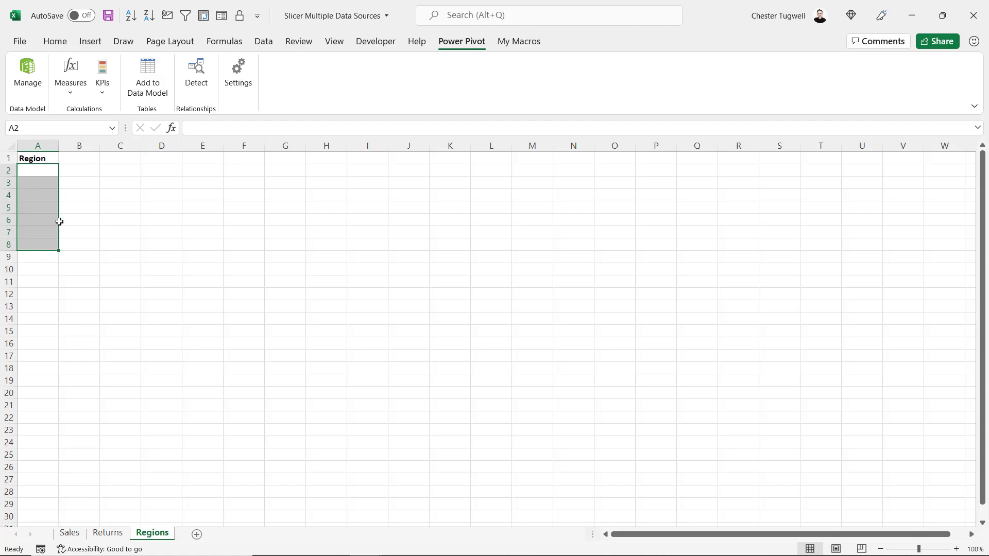
Step: Copy all Region codes from column H of Sales and paste them under Region on the Regions sheet
click(68, 533)
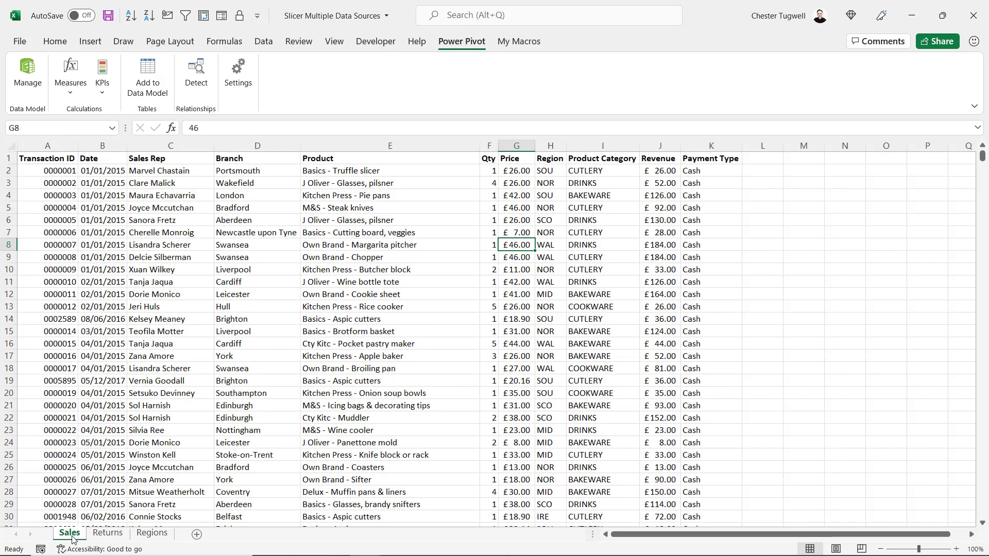
mouse_move(541, 277)
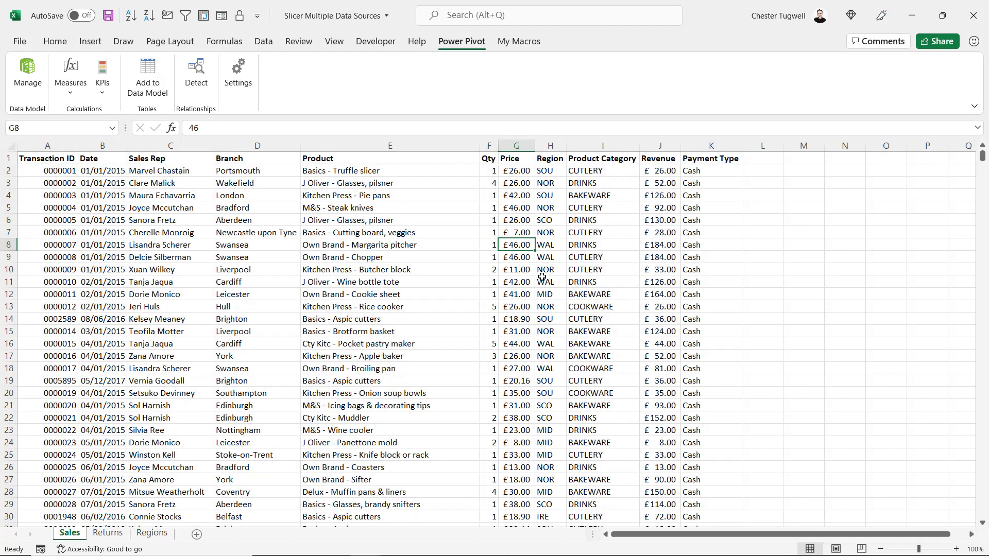
click(550, 170)
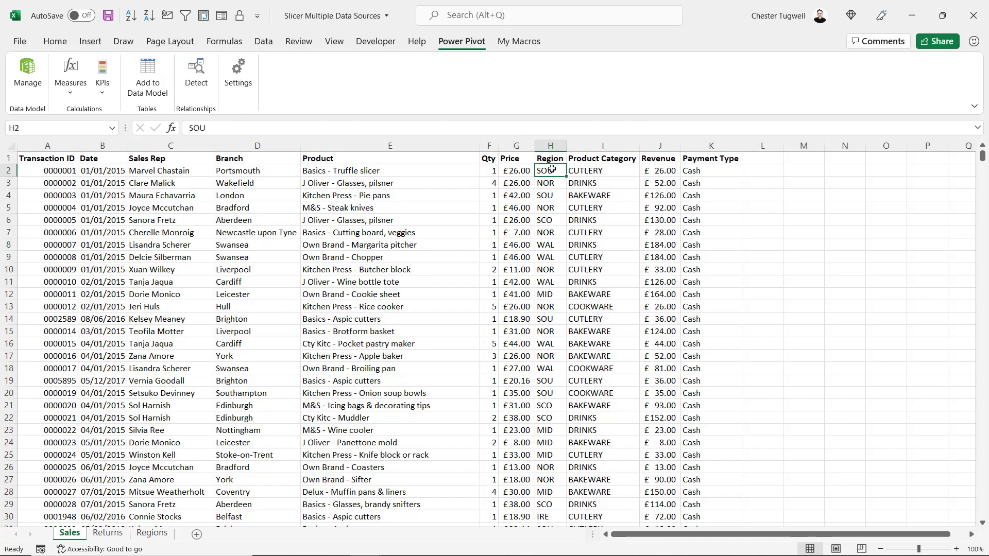
key(ctrl+c)
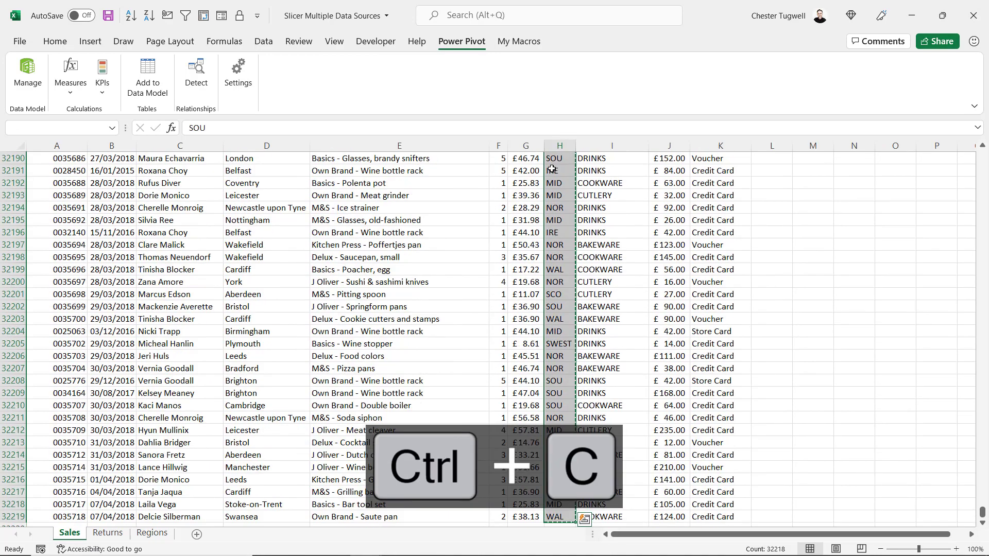
click(152, 533)
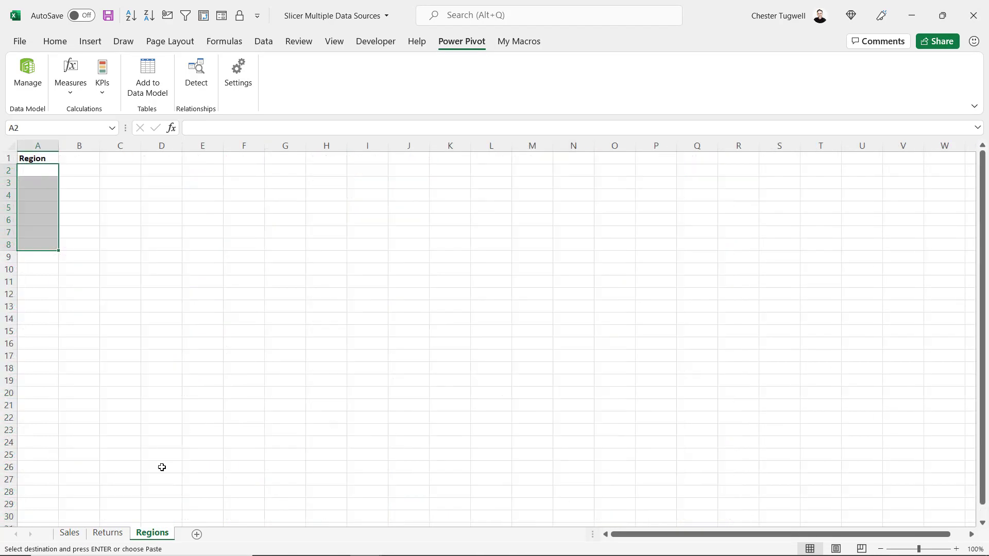
key(ctrl+v)
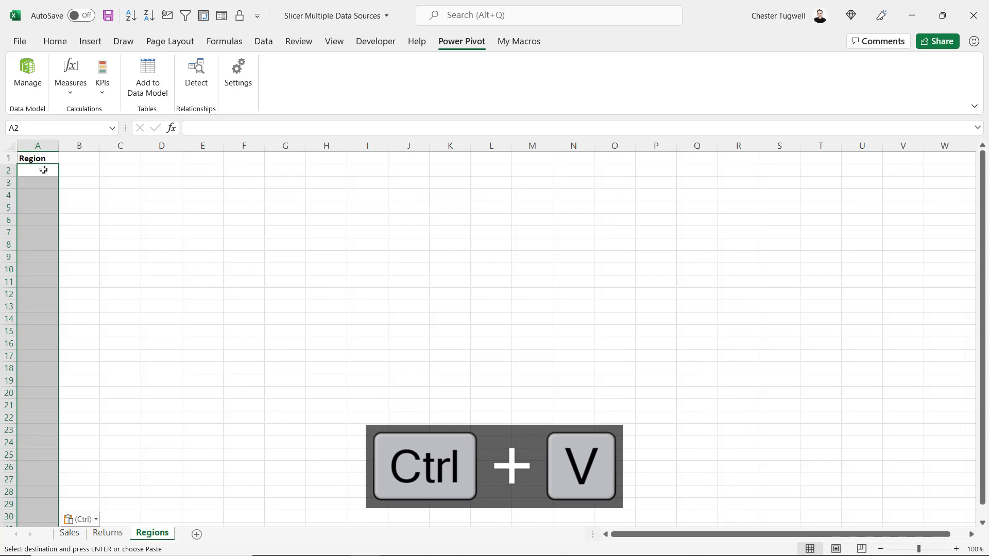
key(ctrl+v)
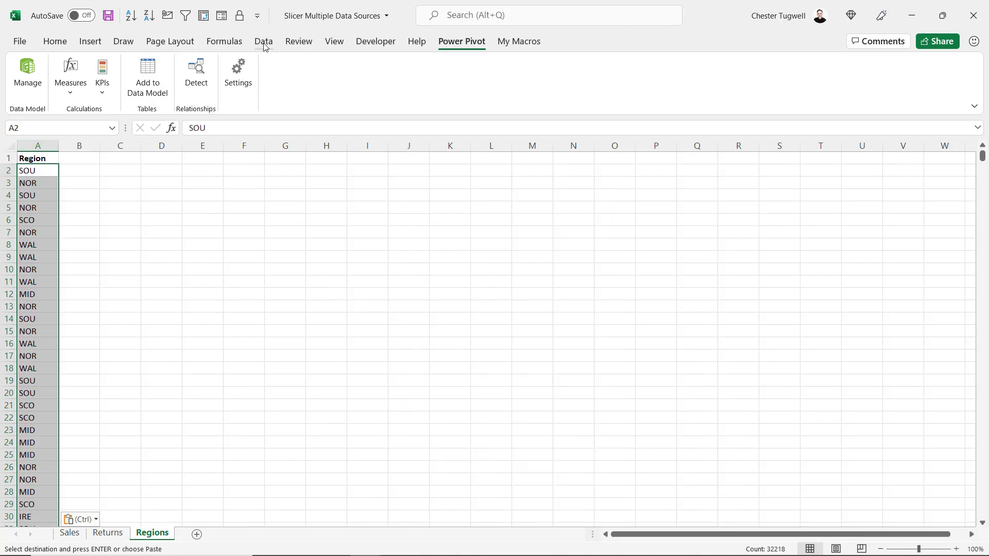
Step: Remove duplicate values from the Region column, leaving one entry per region code
click(263, 41)
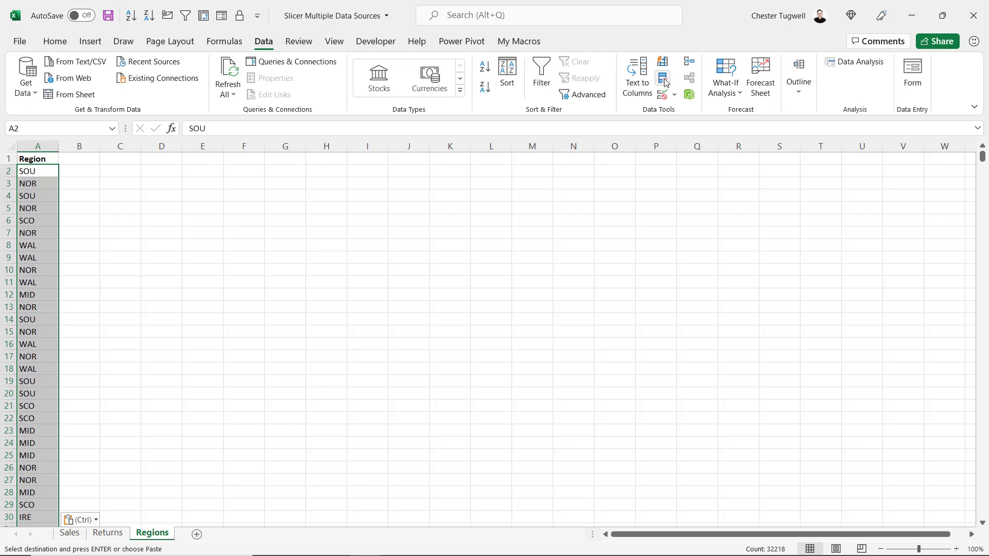
click(663, 78)
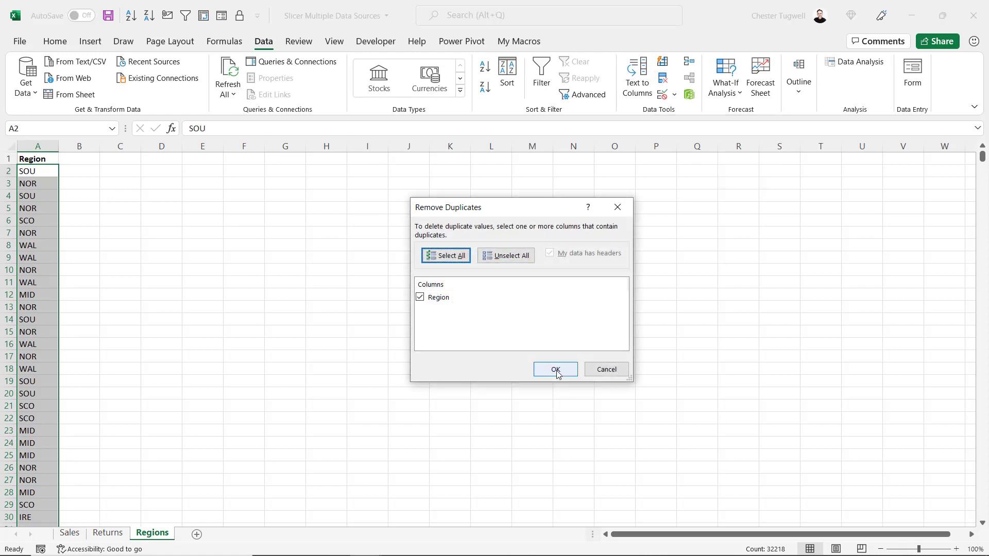
click(556, 369)
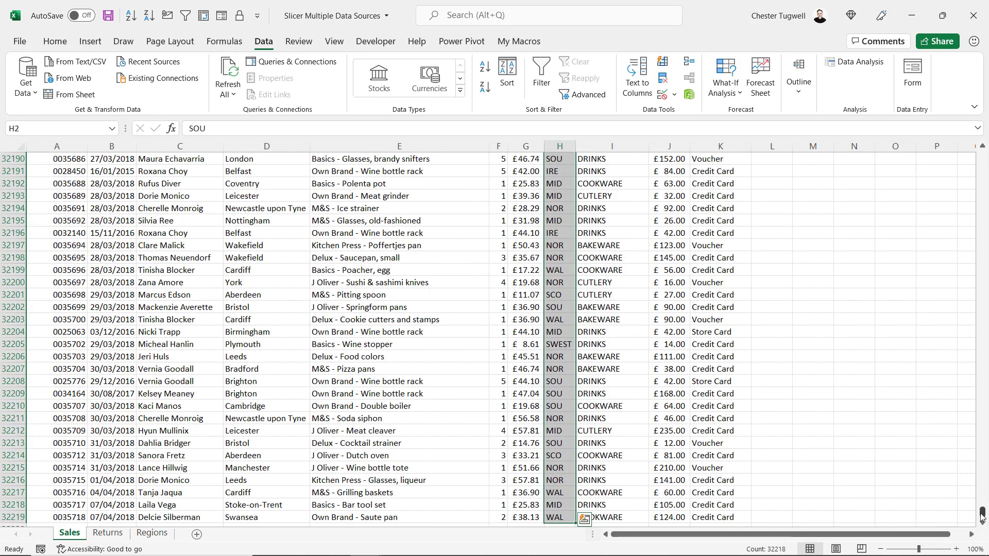
Step: Convert the Sales data range into a table with headers and begin naming it Sales
key(ctrl+Home)
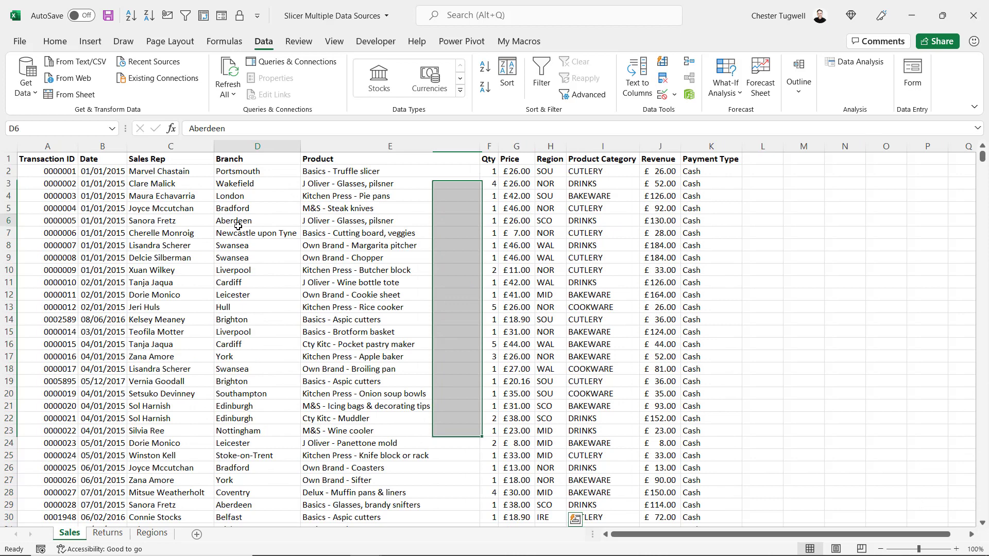
click(257, 220)
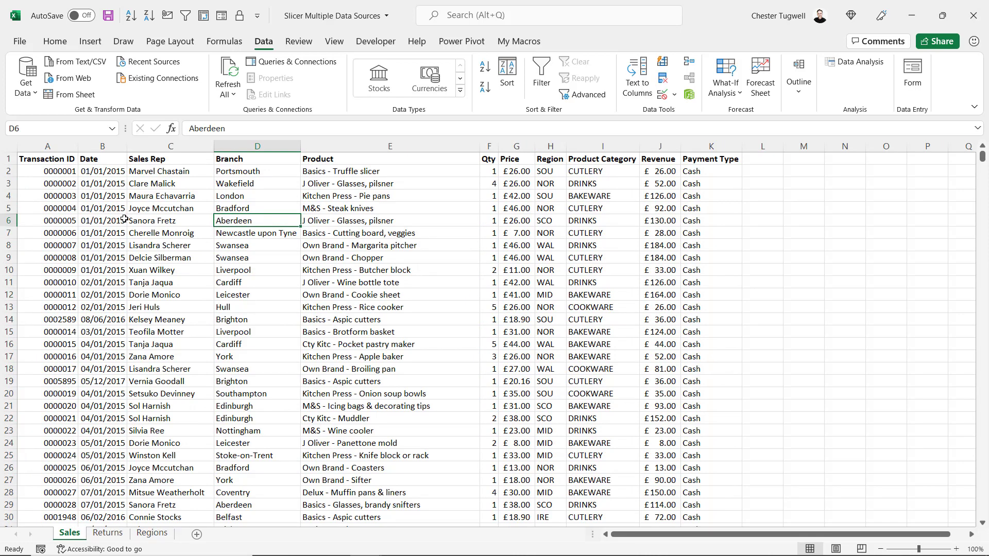
mouse_move(173, 205)
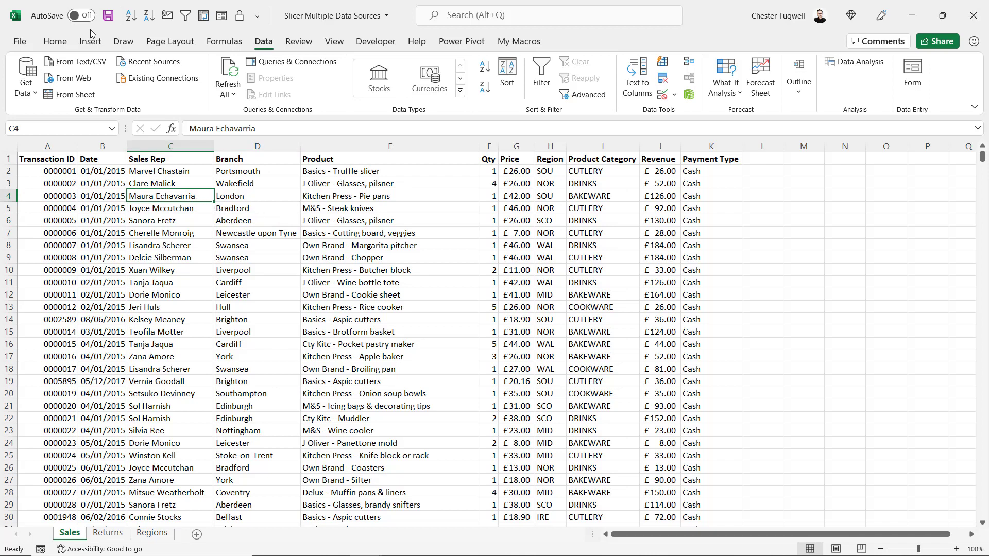
click(90, 41)
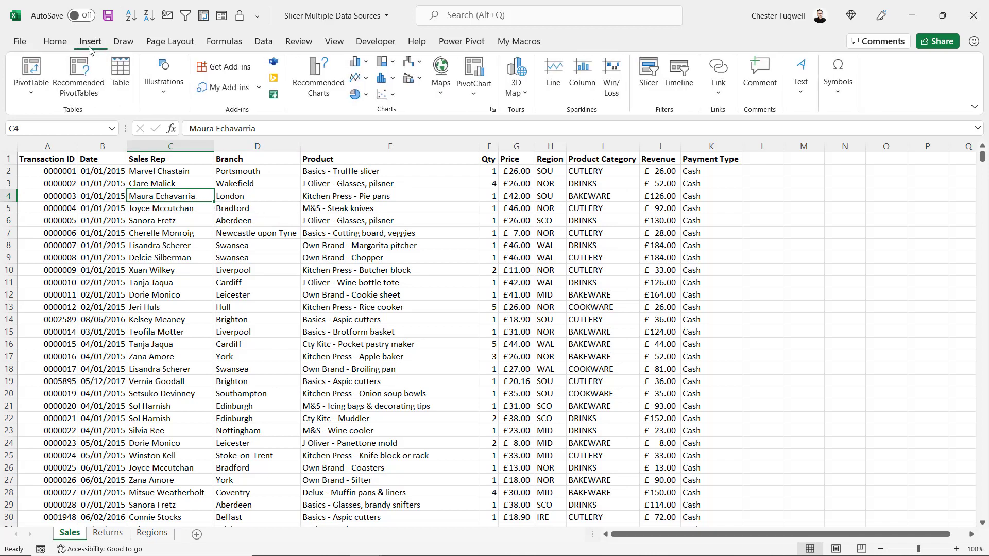
click(119, 75)
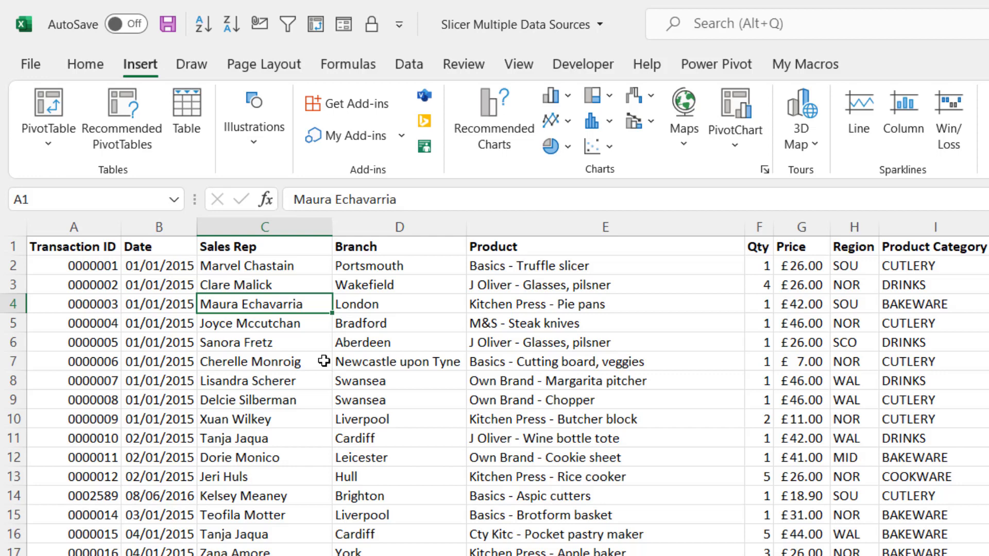
key(ctrl+t)
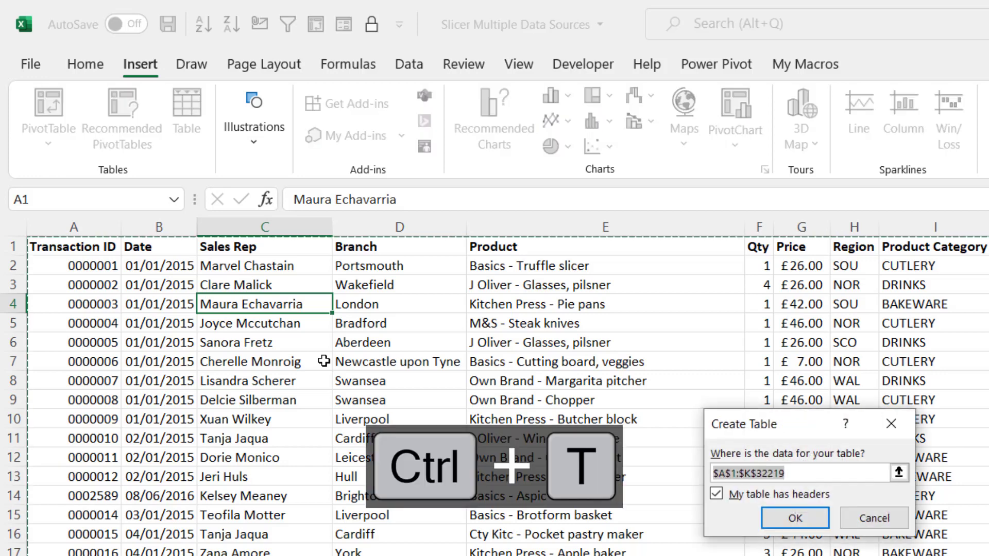
click(795, 517)
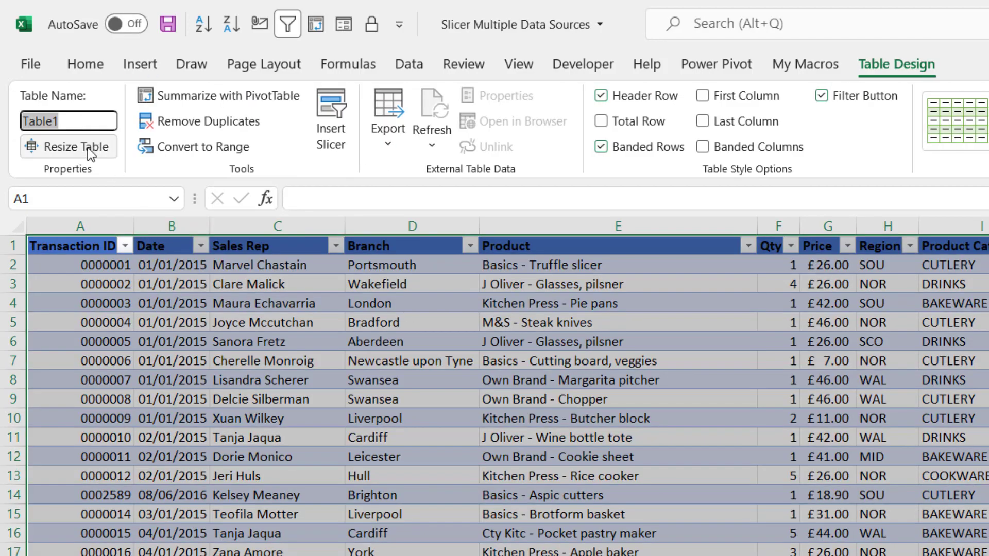
text(Sal)
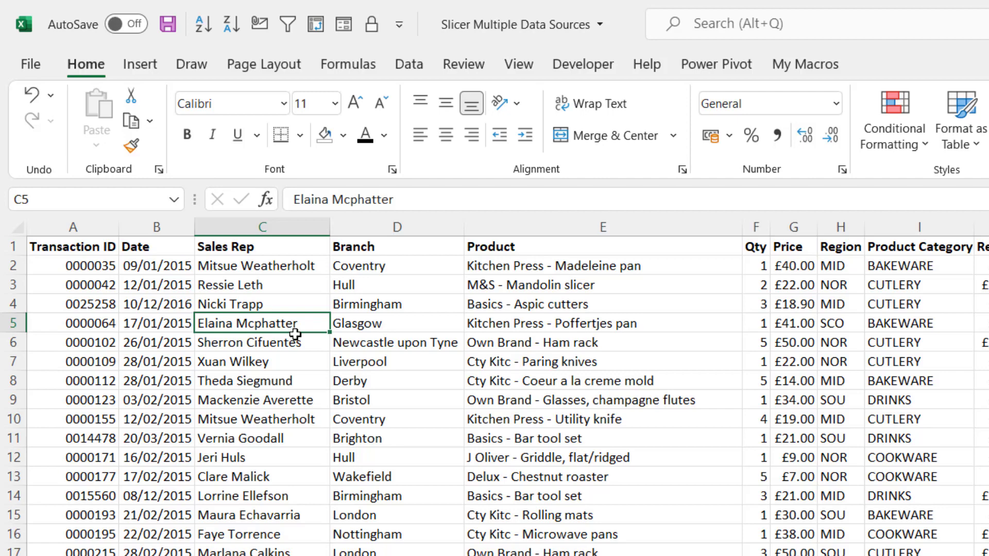
Step: Convert the returns data into a table with headers and name it Returns
key(ctrl+t)
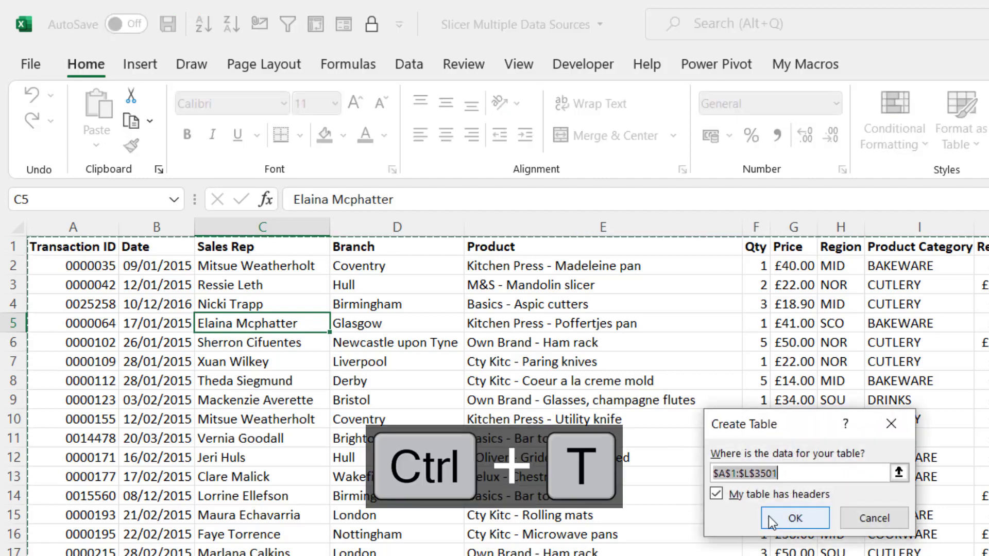
click(795, 517)
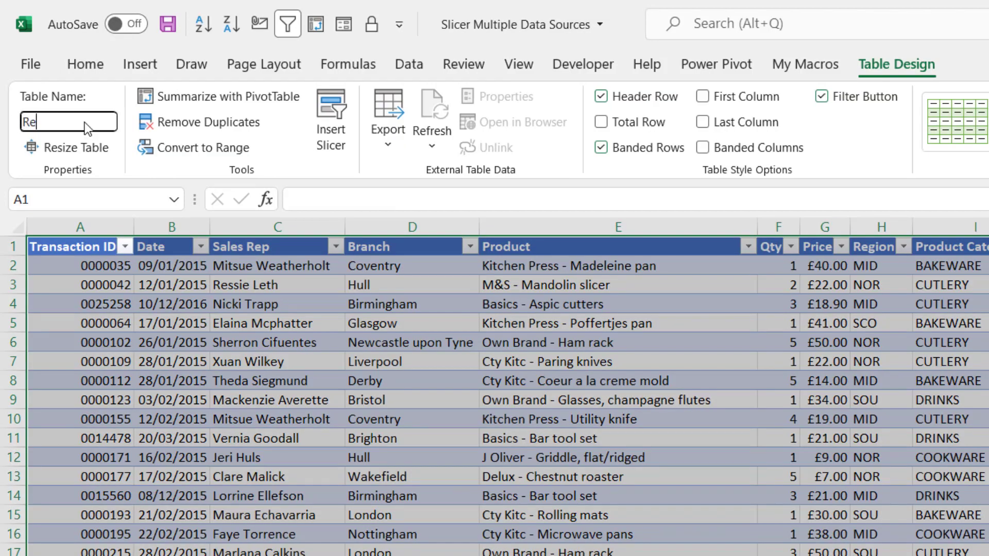
text(turns)
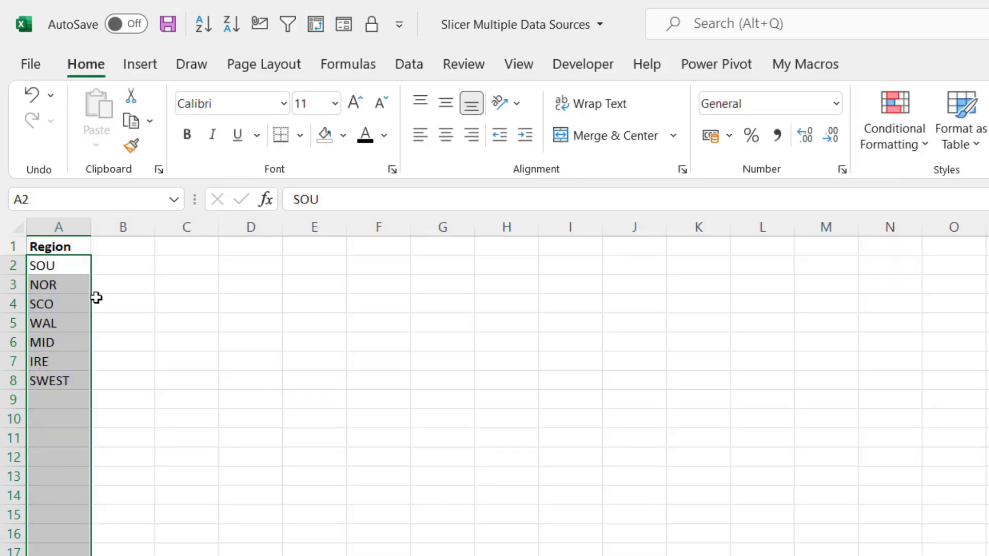
Step: Make the seven-code region list a table named Regions, then return to the Sales sheet
key(ctrl+t)
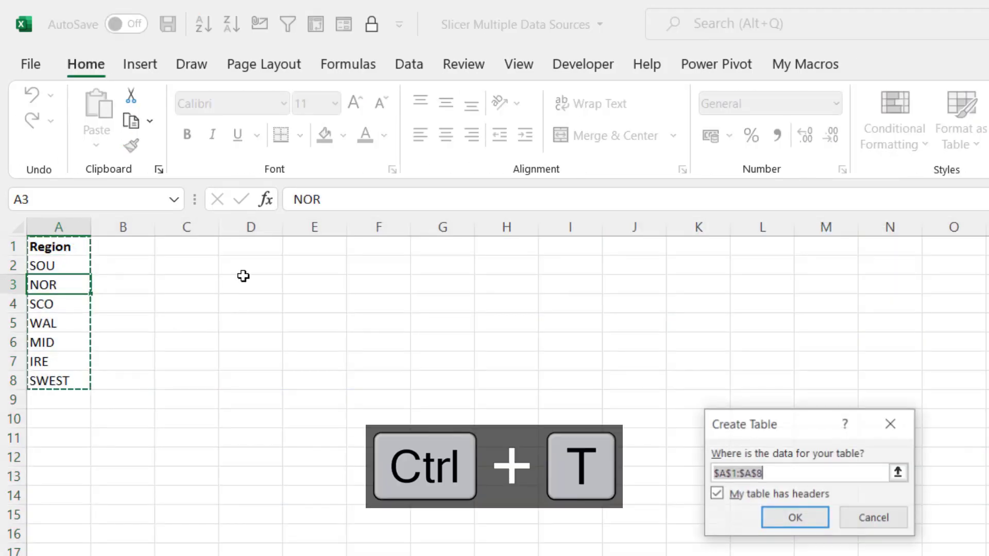
click(795, 517)
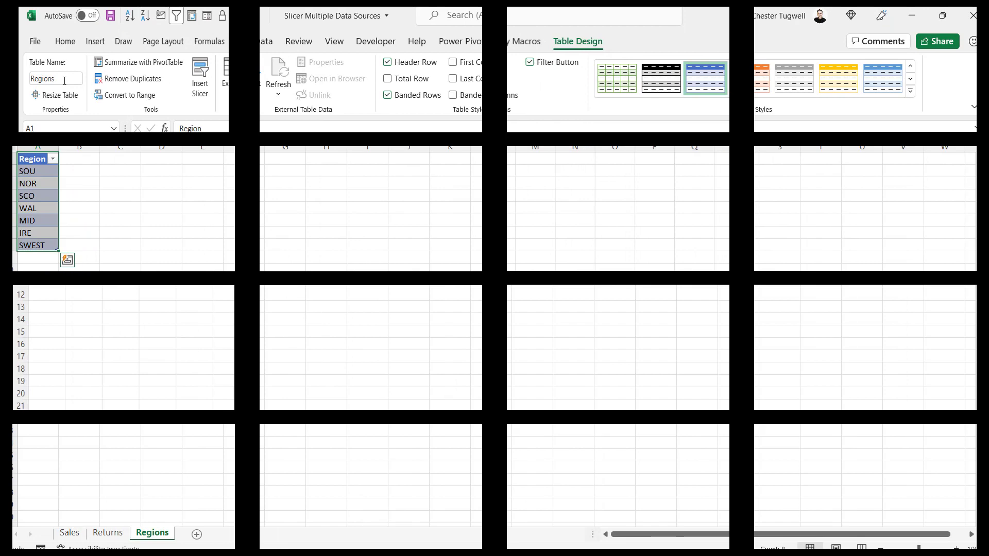
click(68, 534)
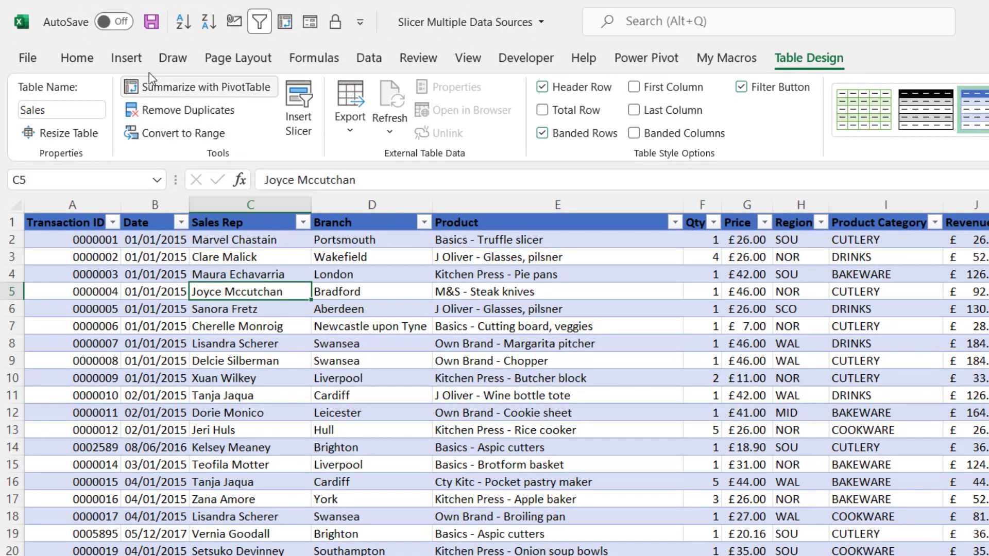
Step: Insert a PivotTable from the Sales table on a new worksheet, added to the Data Model
click(126, 57)
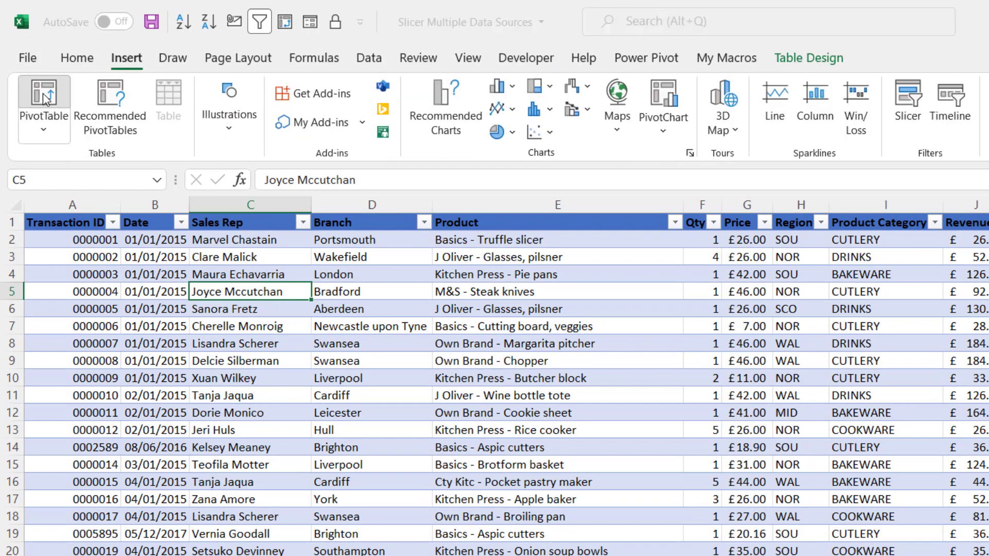
click(43, 104)
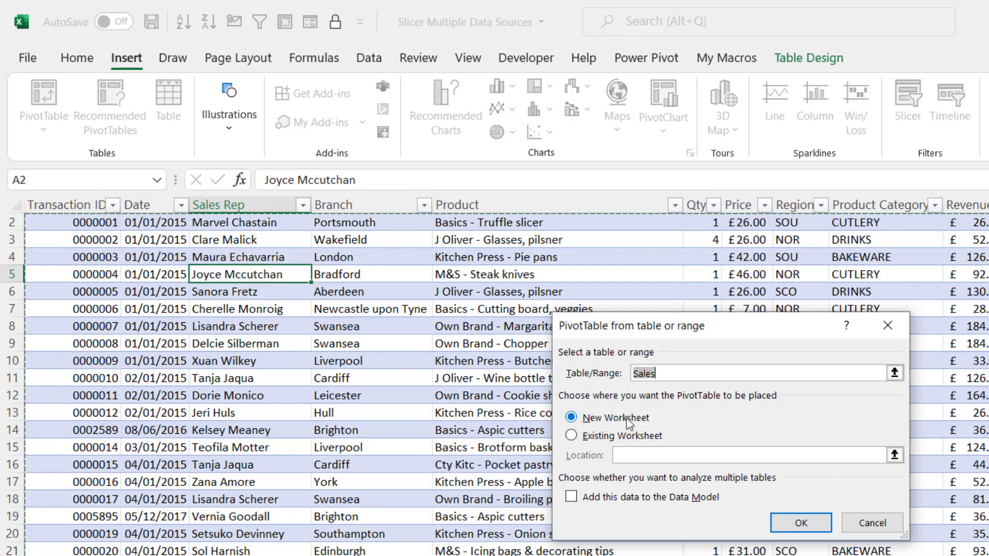
mouse_move(626, 421)
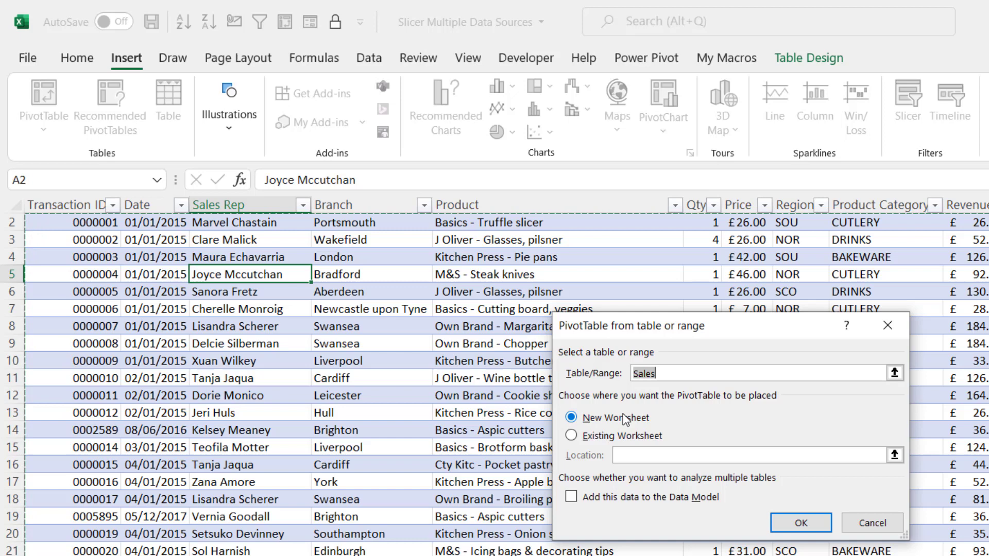
mouse_move(571, 500)
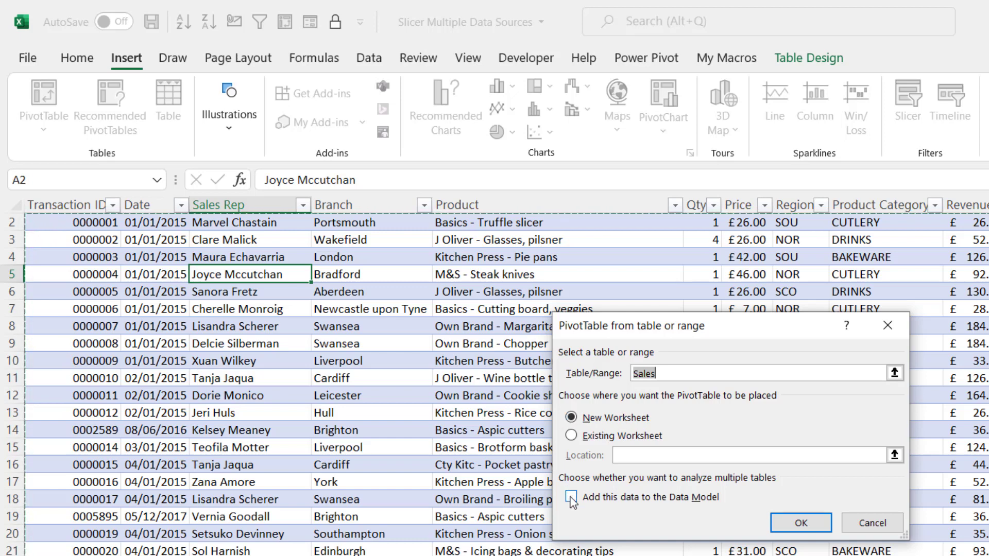
click(571, 497)
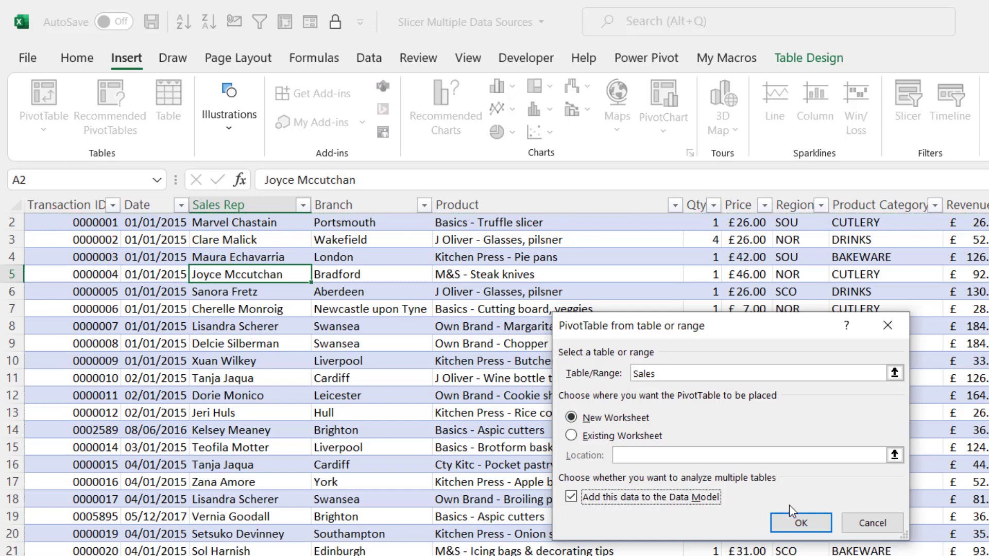
click(800, 522)
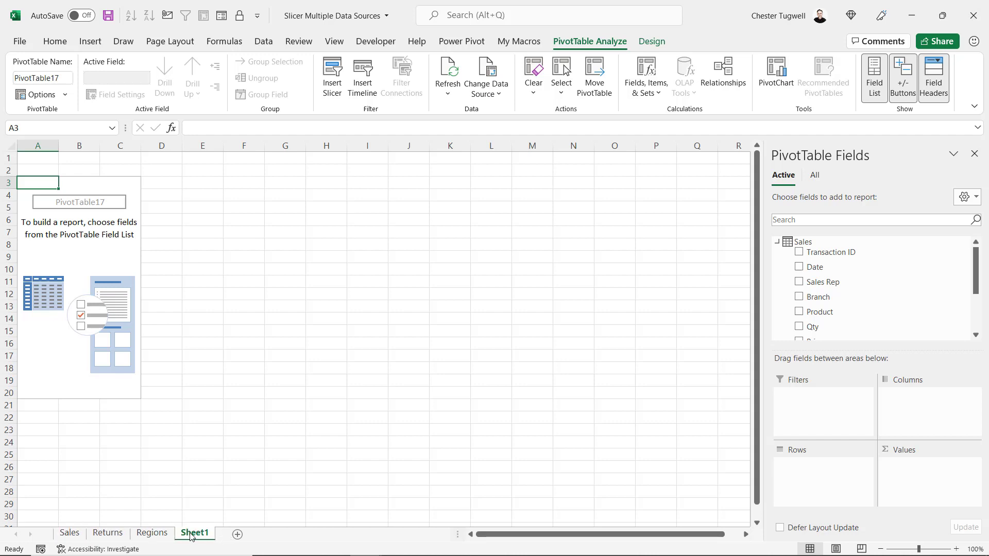
Step: Rename the Sheet1 tab to Reports
double_click(195, 533)
text(Reports)
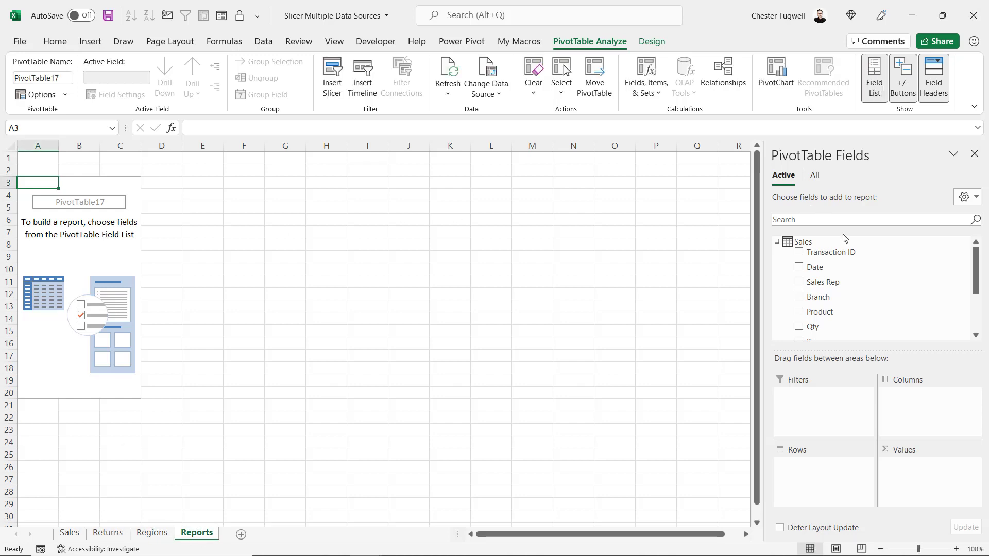
mouse_move(820, 282)
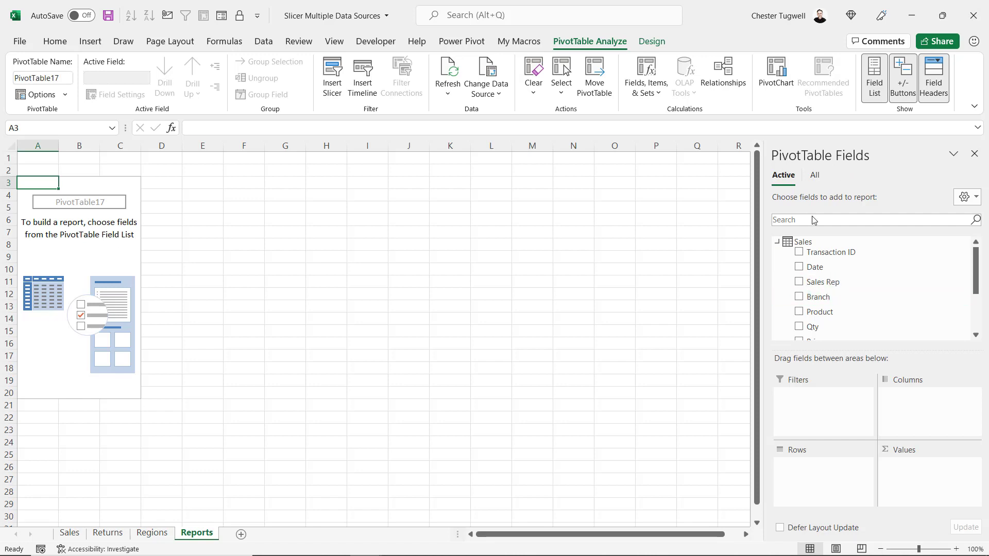
Step: Count transactions per Branch, retitling the headers Branch and No of Transactions
click(799, 296)
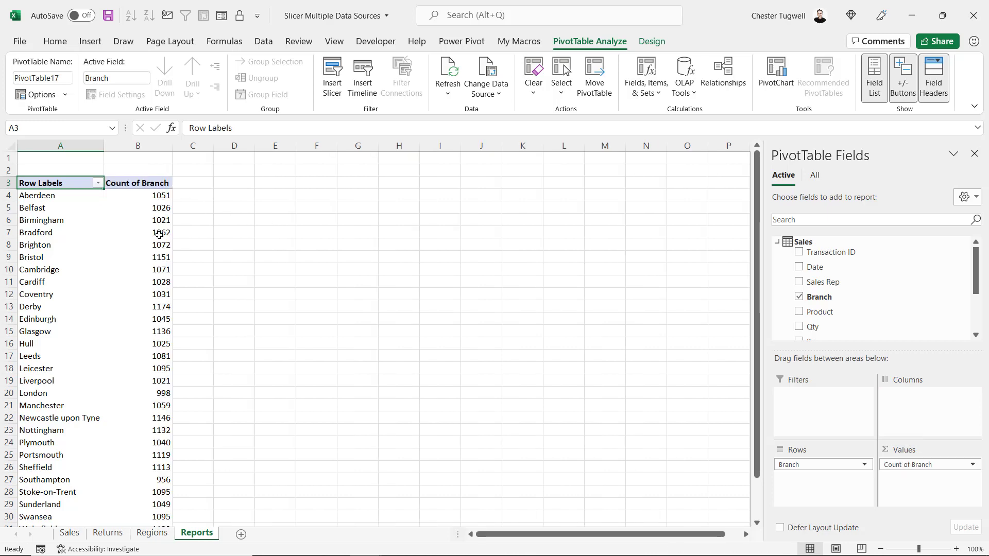
mouse_move(84, 213)
text(Branch)
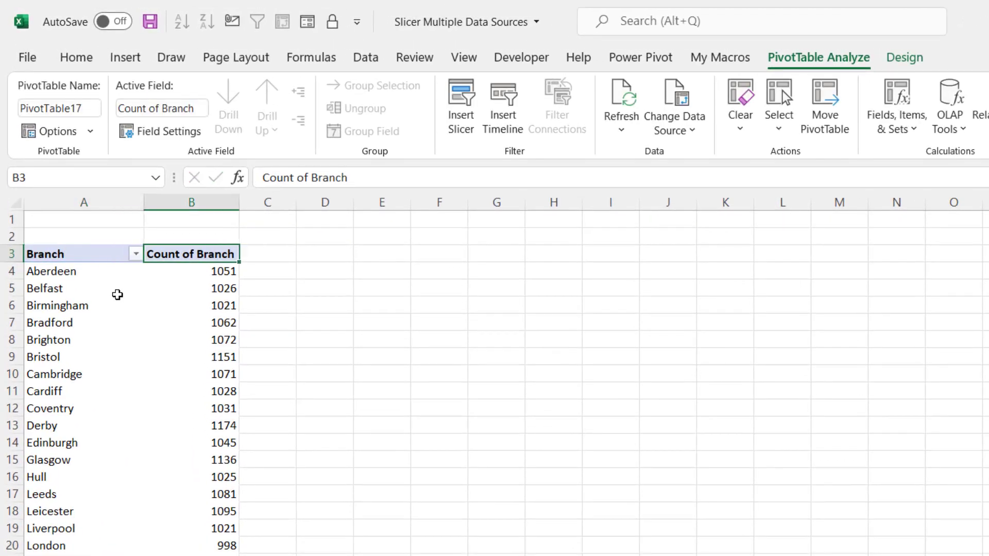
text(No of)
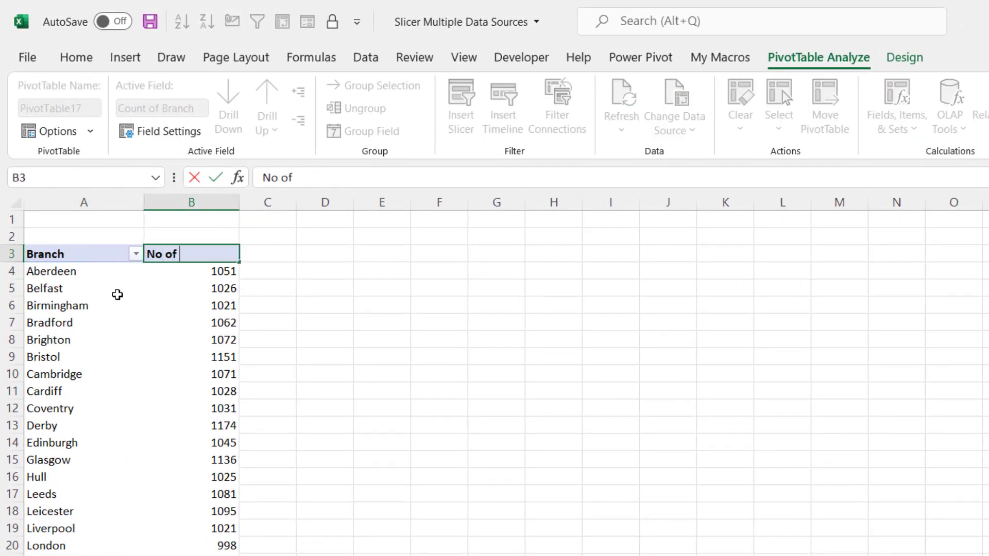
text(Transa)
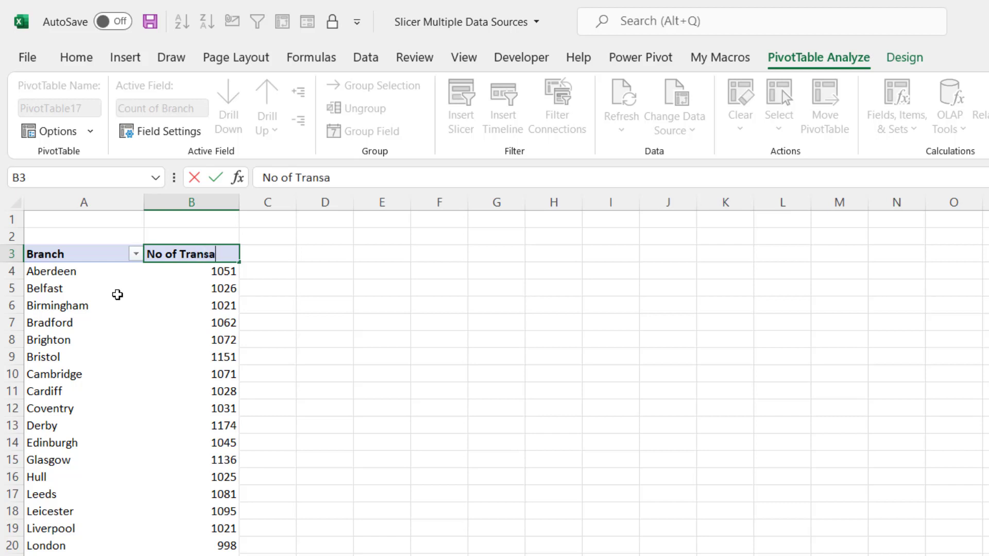
click(82, 270)
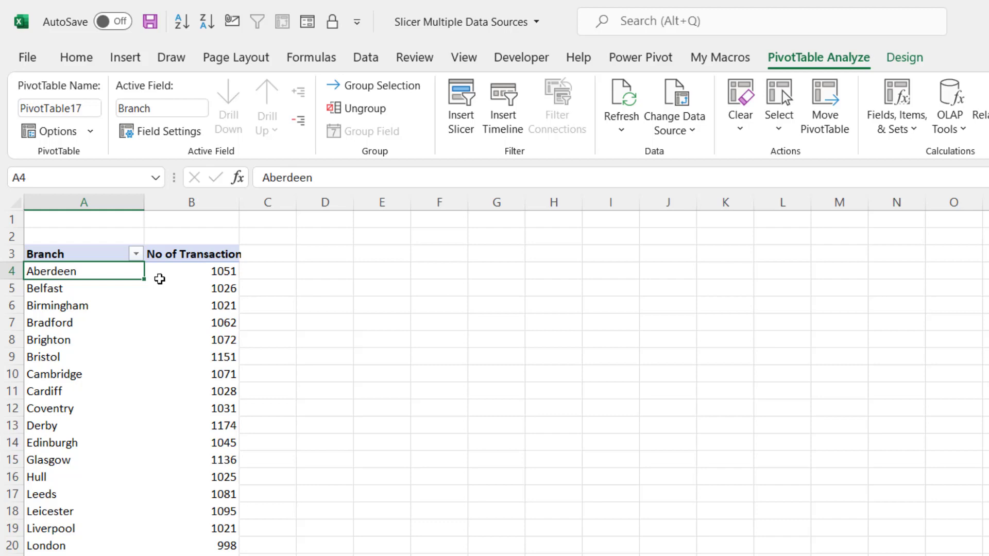
mouse_move(700, 109)
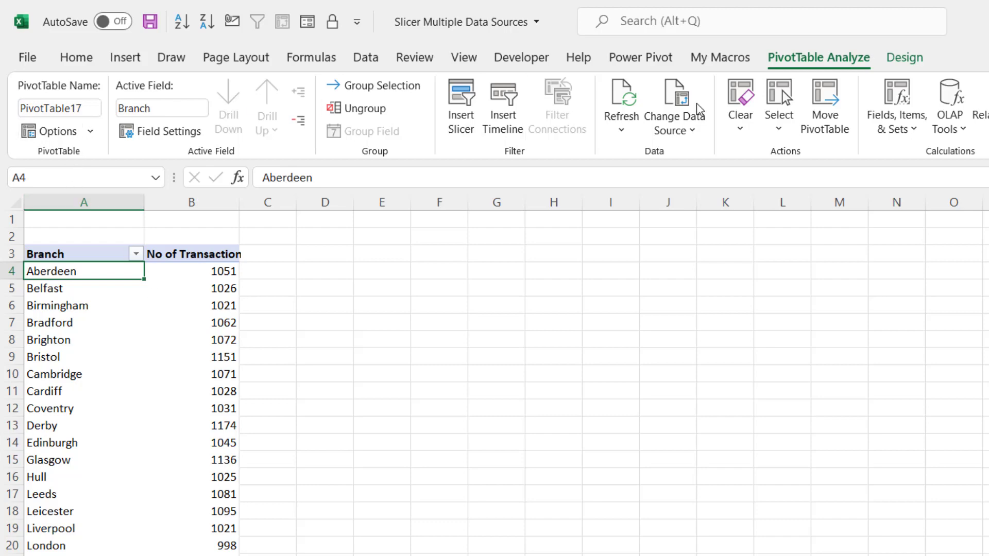
mouse_move(807, 71)
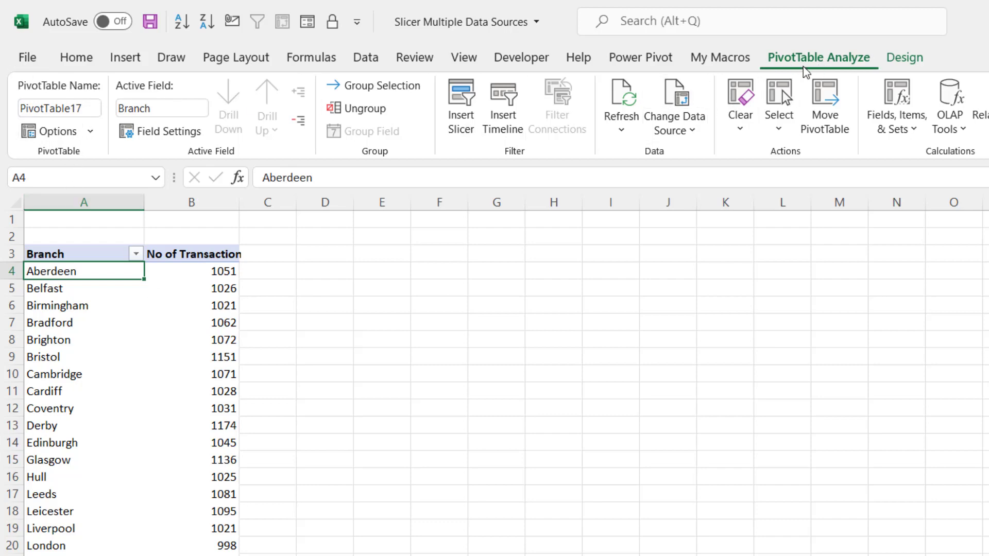
mouse_move(98, 123)
text(B)
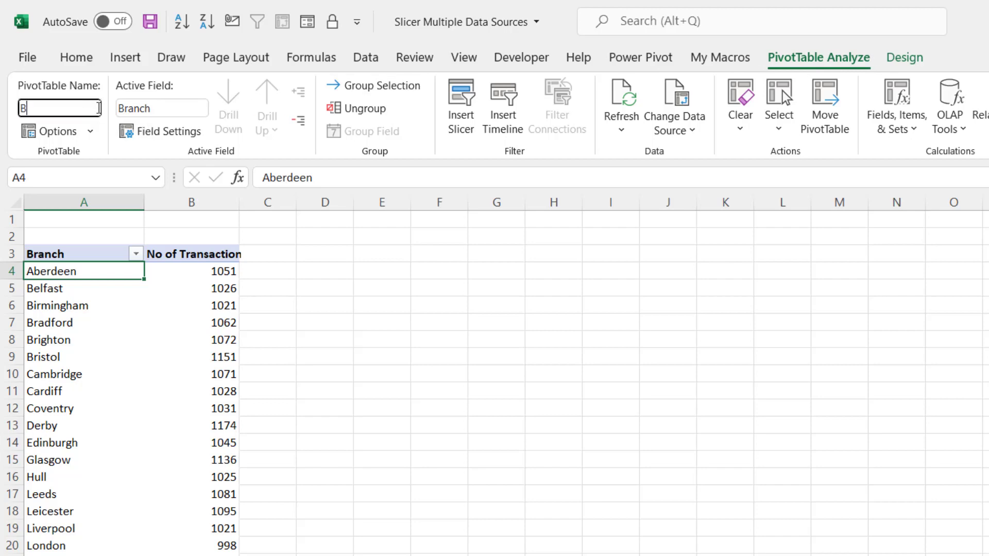
Step: Enter Branch Sales as the PivotTable name
text(ranch Sale)
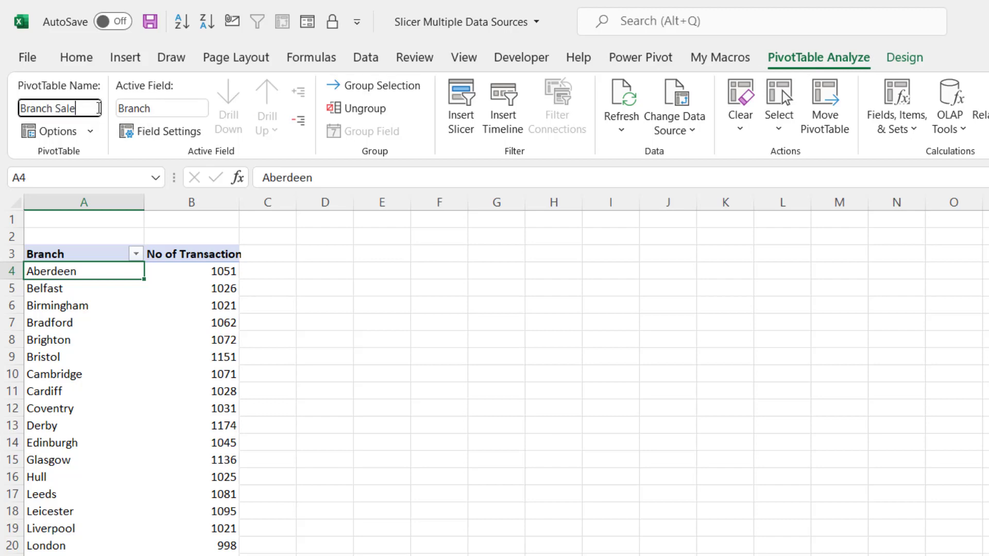
click(922, 81)
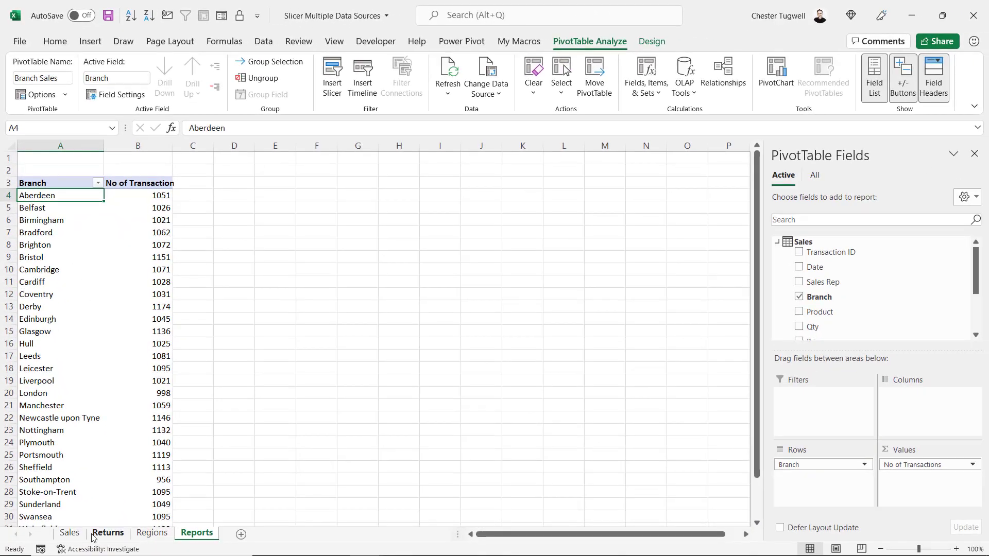
Step: Insert a PivotTable from the Returns table at Reports!$D$3, added to the Data Model
click(107, 534)
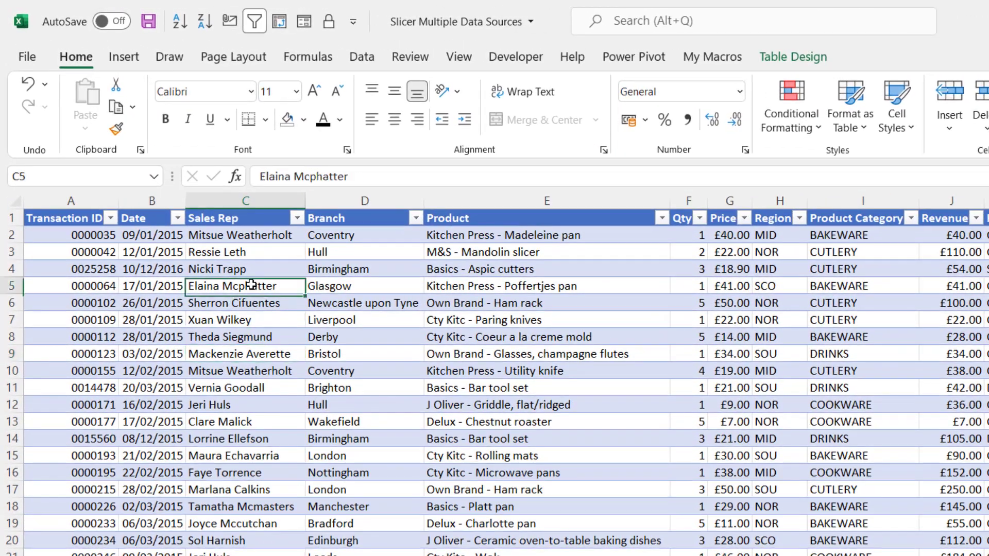
click(124, 56)
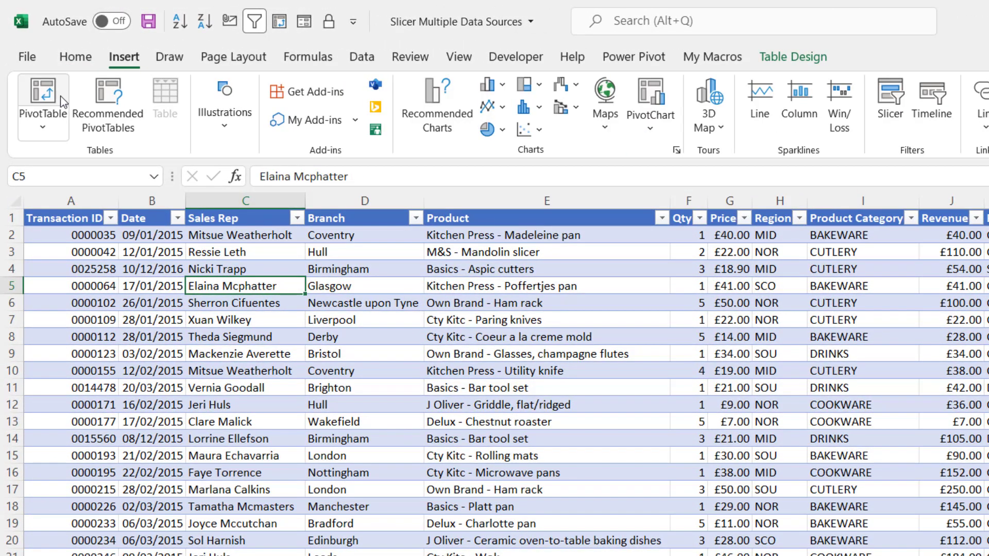
click(42, 105)
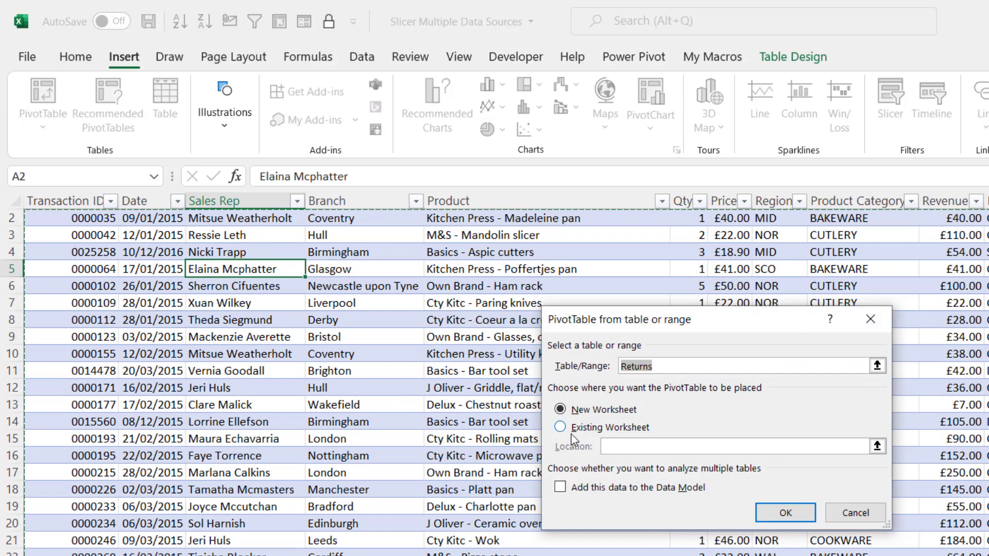
click(559, 427)
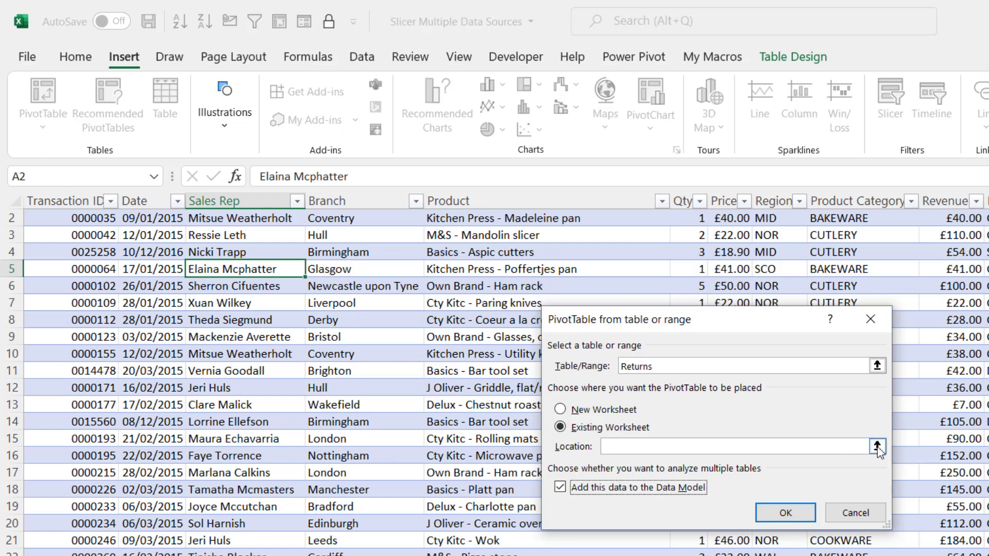
click(877, 447)
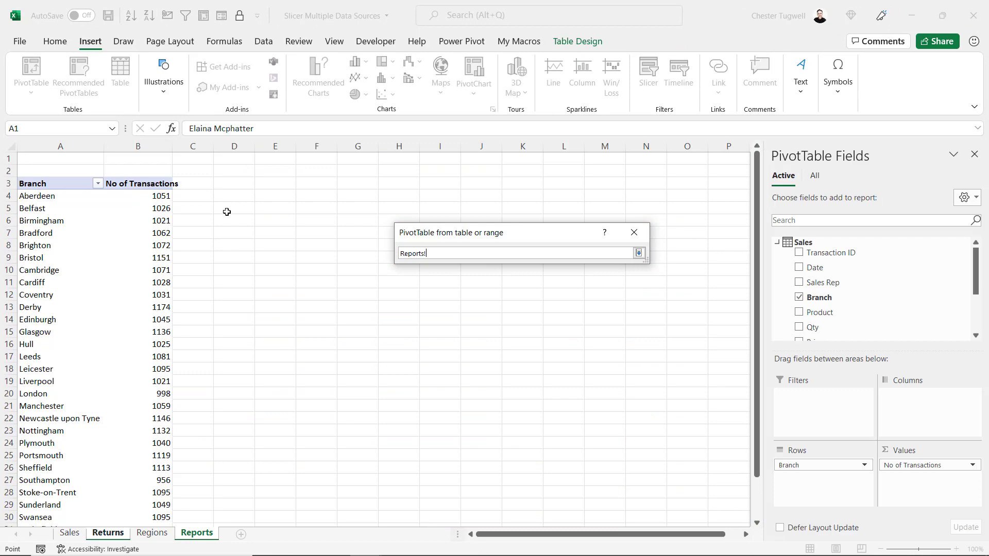
click(234, 183)
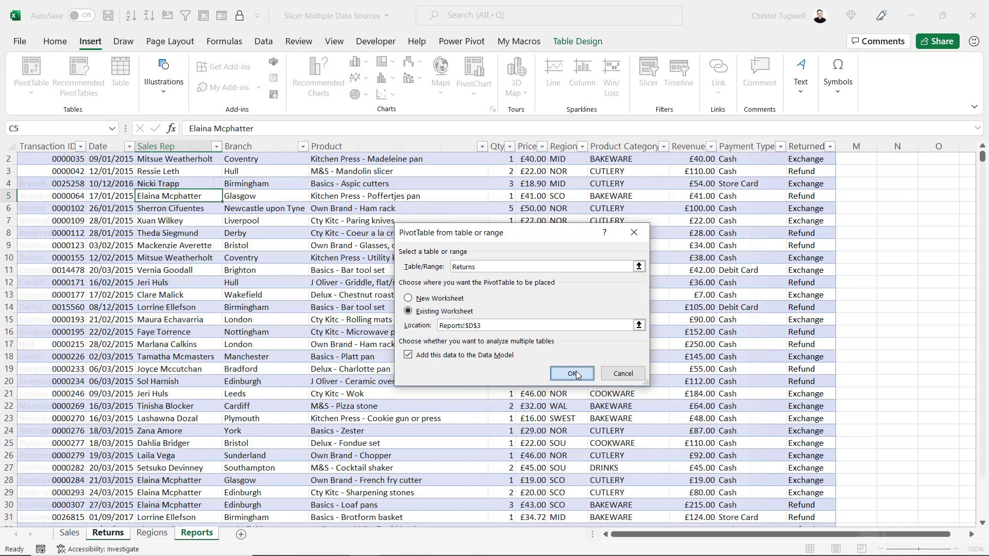
click(571, 373)
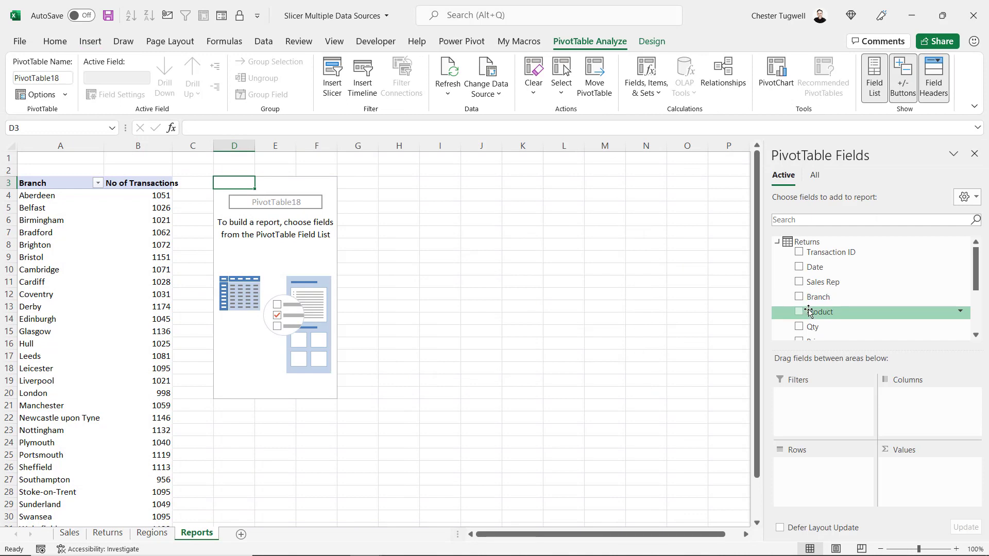
mouse_move(817, 297)
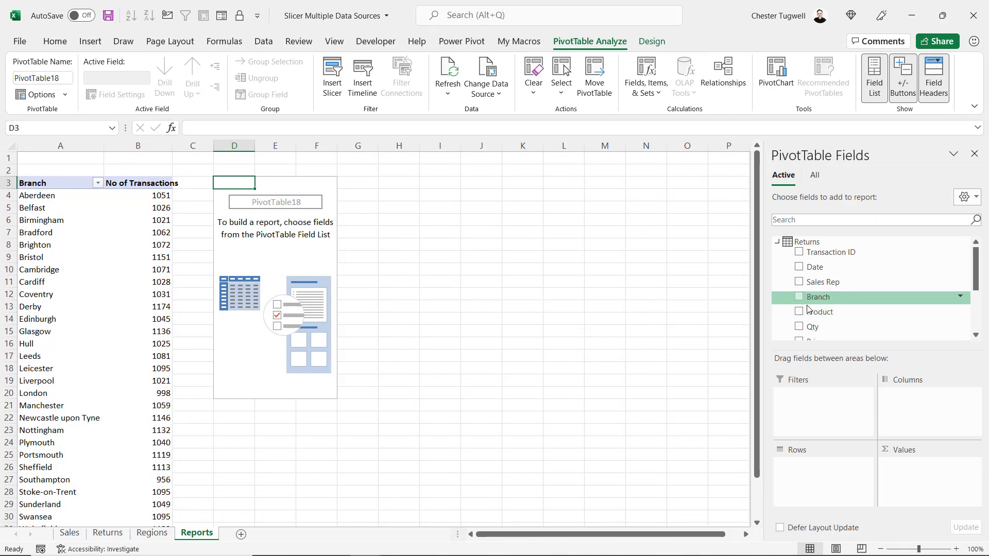
Step: Add Branch to the Returns pivot, title values 'No of Transactions', and name it Branch Returns
click(799, 297)
text(No of)
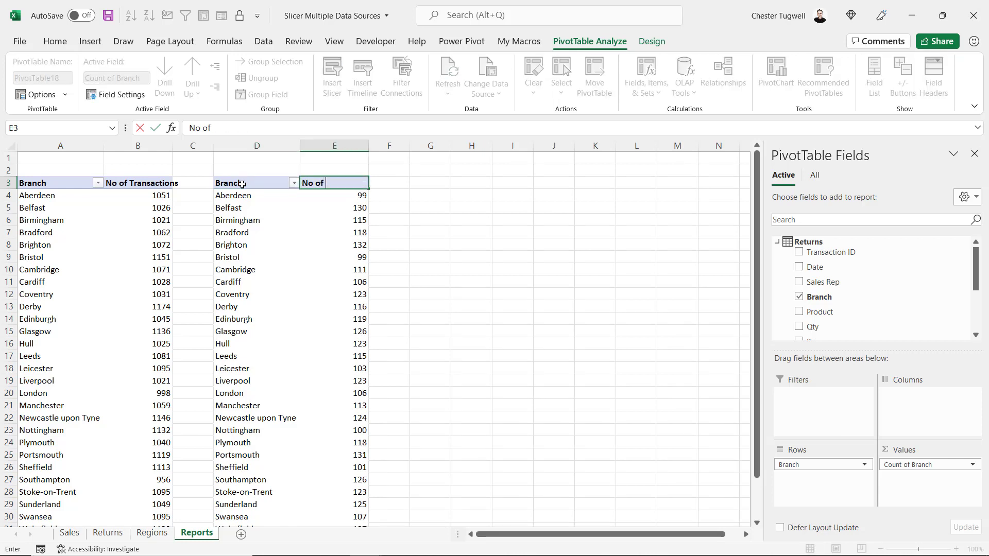
text(Transa)
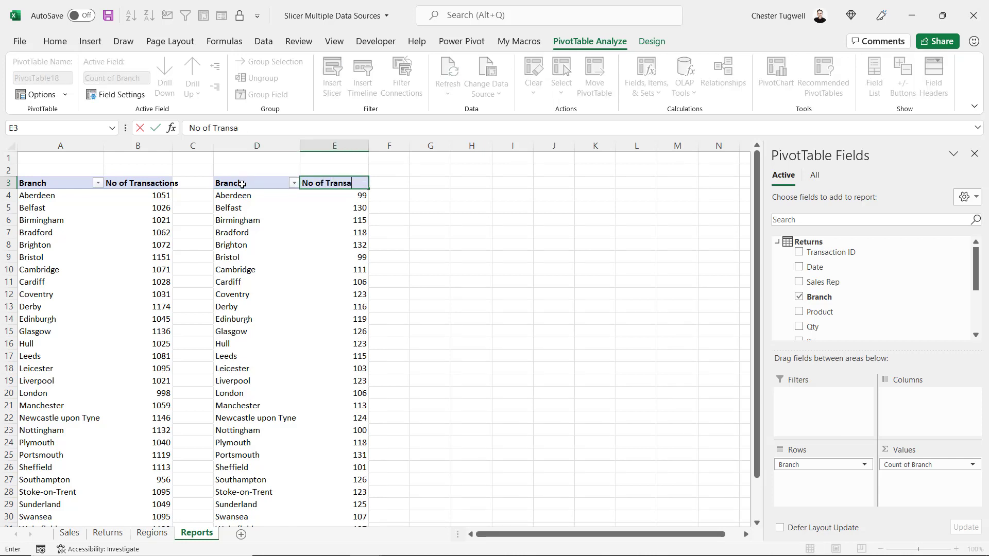
click(256, 195)
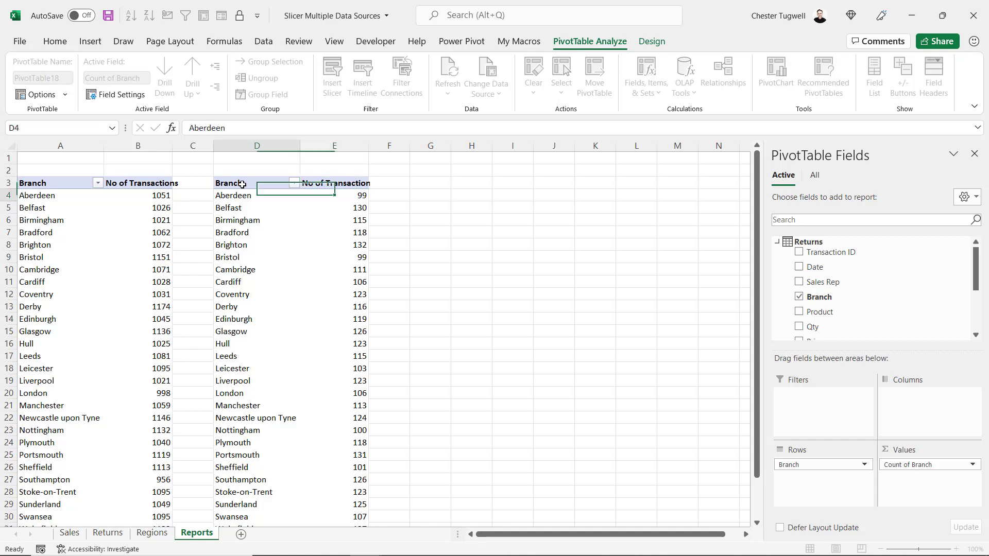
click(257, 194)
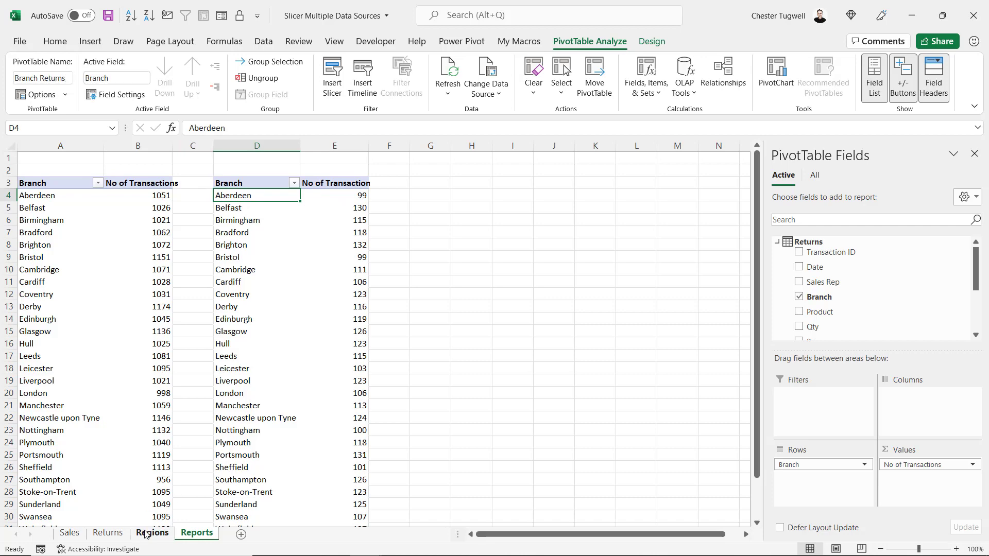
click(151, 533)
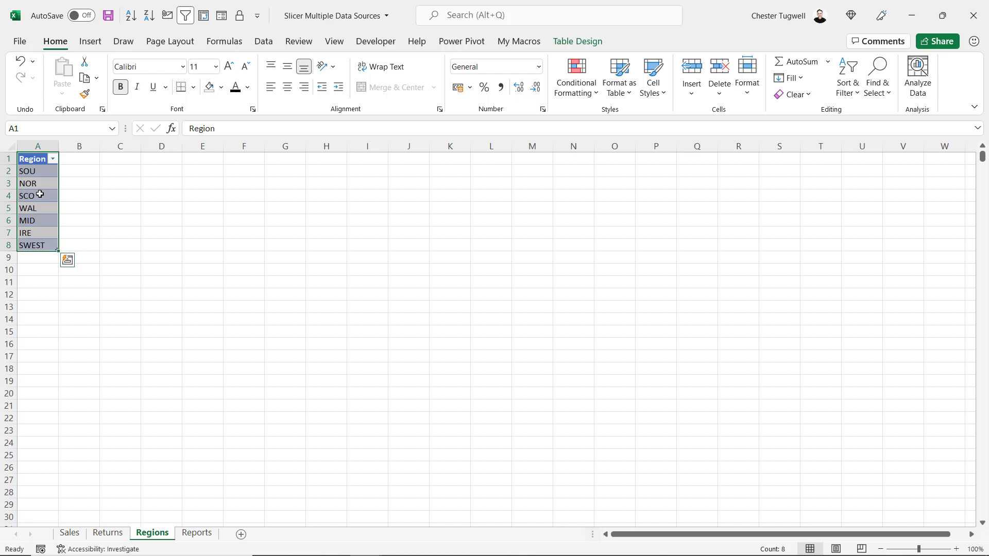
click(196, 534)
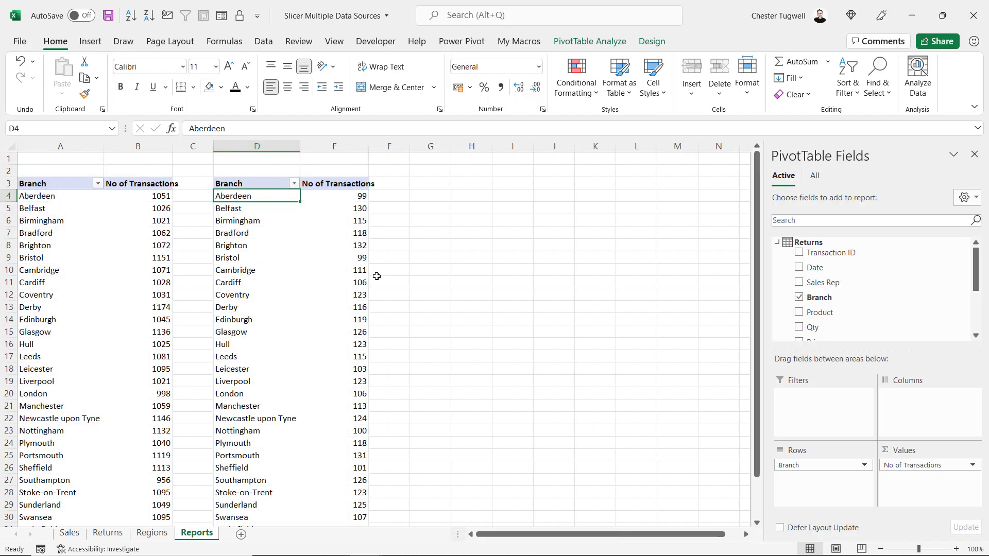
mouse_move(232, 235)
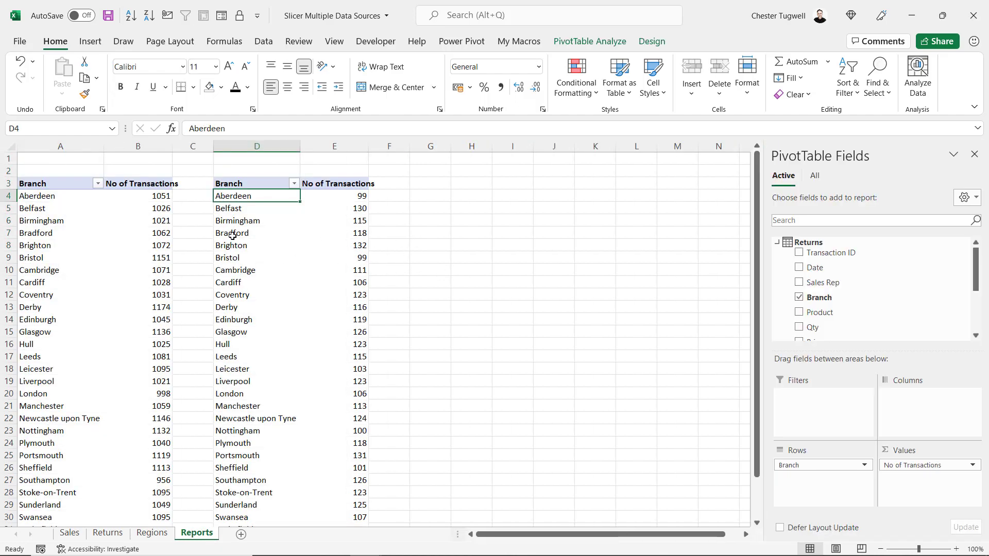
mouse_move(275, 236)
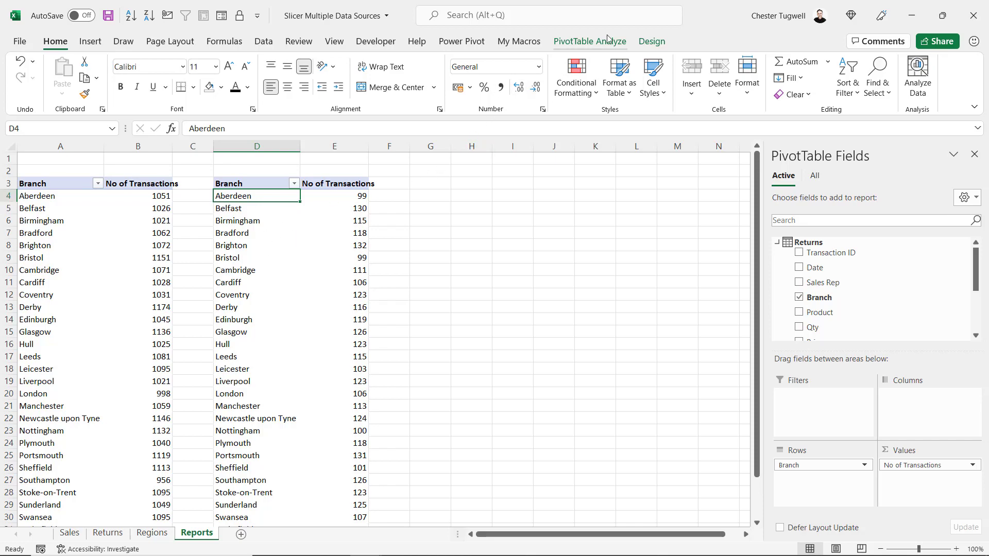
click(589, 41)
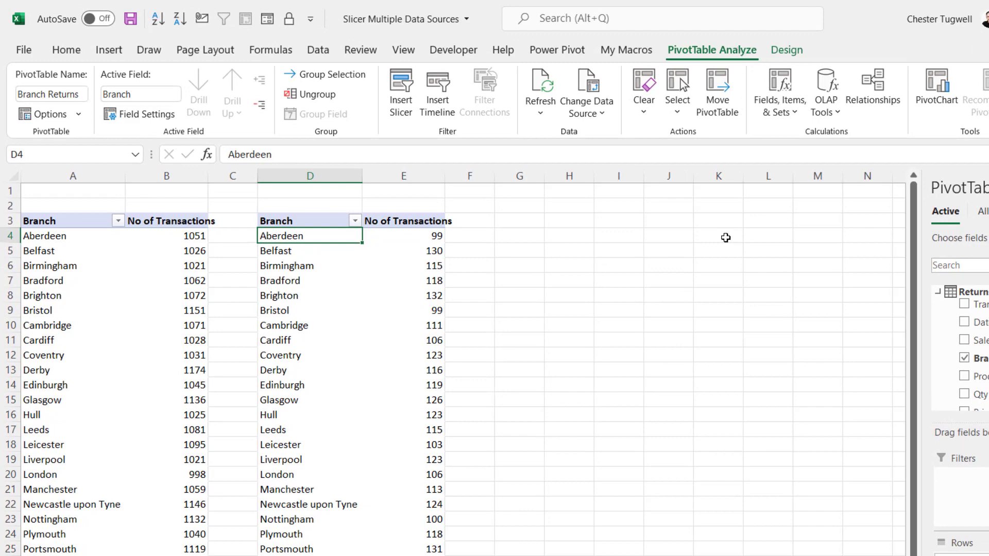
Step: Insert a slicer on the Region field from the Regions table via the All tab
click(400, 91)
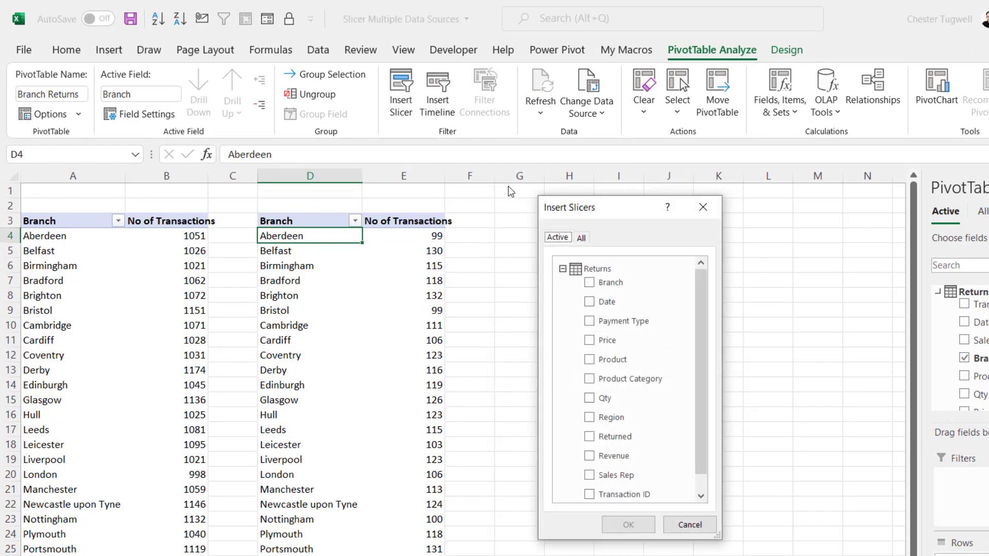
click(581, 239)
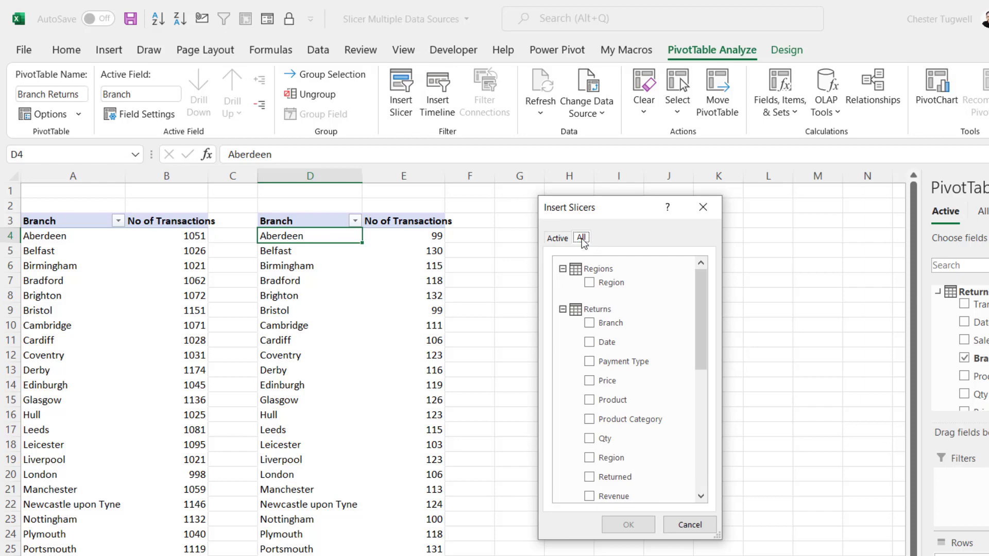
click(599, 268)
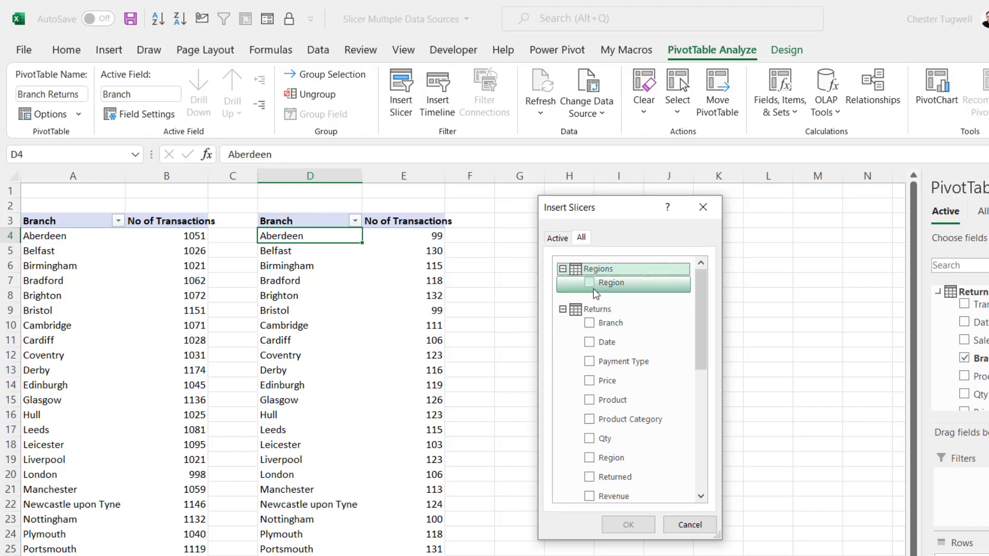
mouse_move(605, 269)
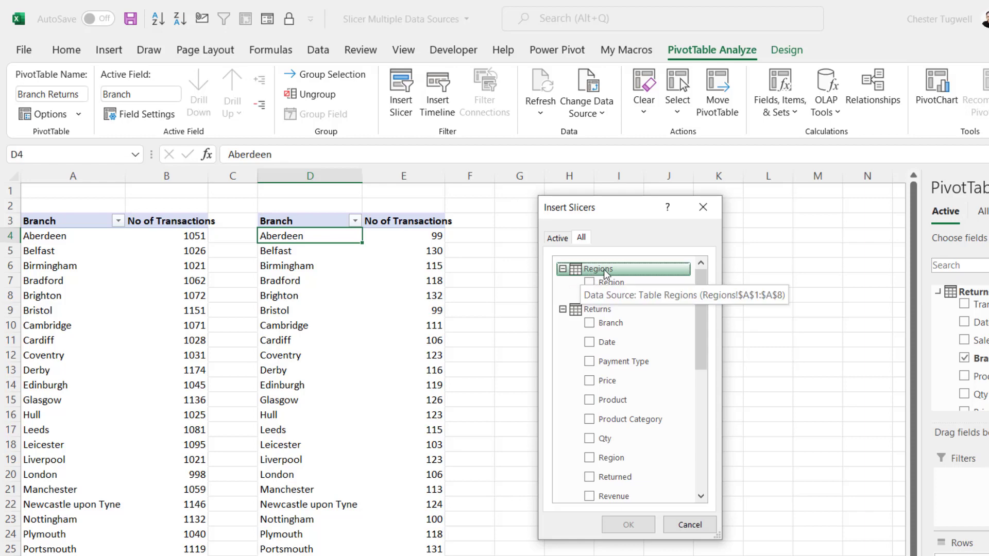
click(590, 283)
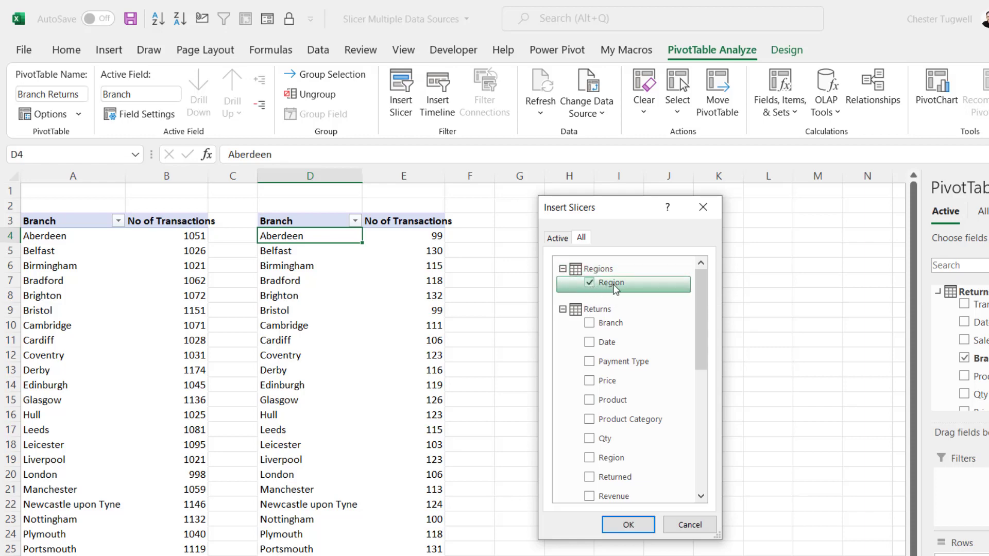
mouse_move(628, 525)
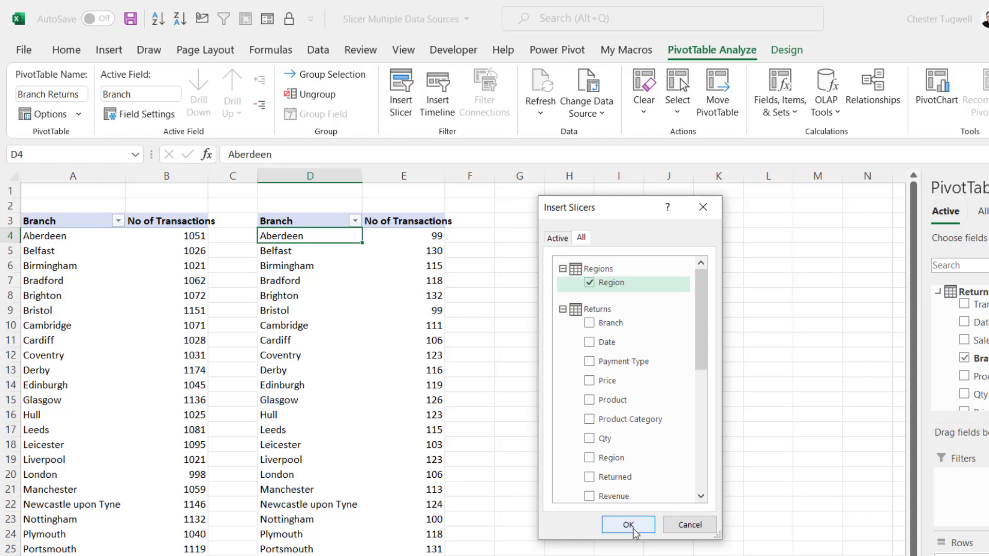
click(627, 525)
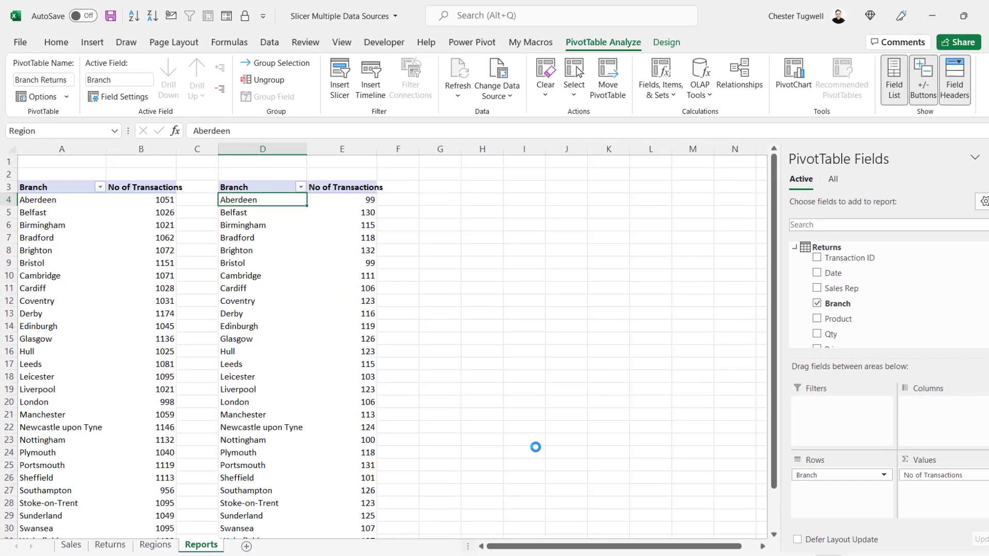
Step: Try the Region slicer with NOR, SWEST and IRE, then reselect the Branch Sales pivot
click(340, 78)
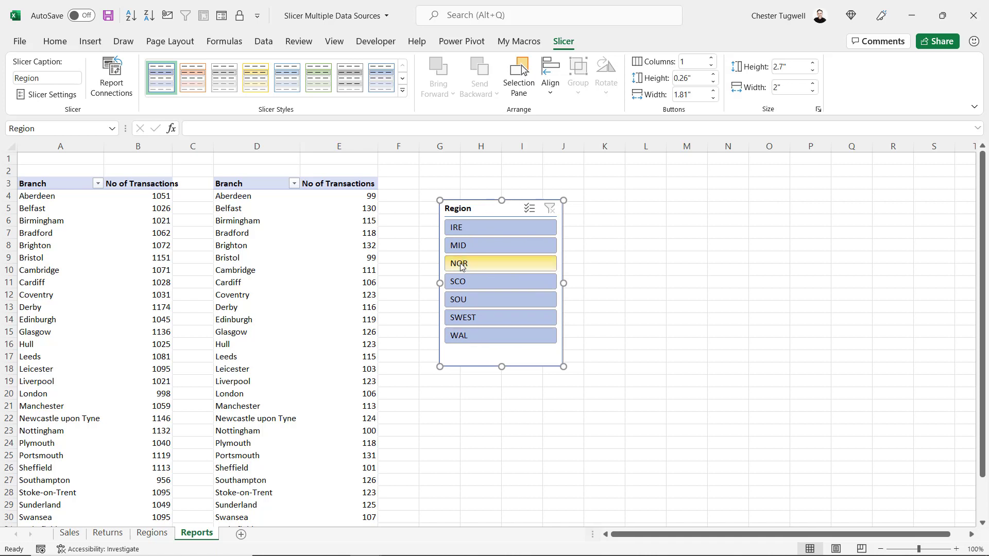
click(500, 281)
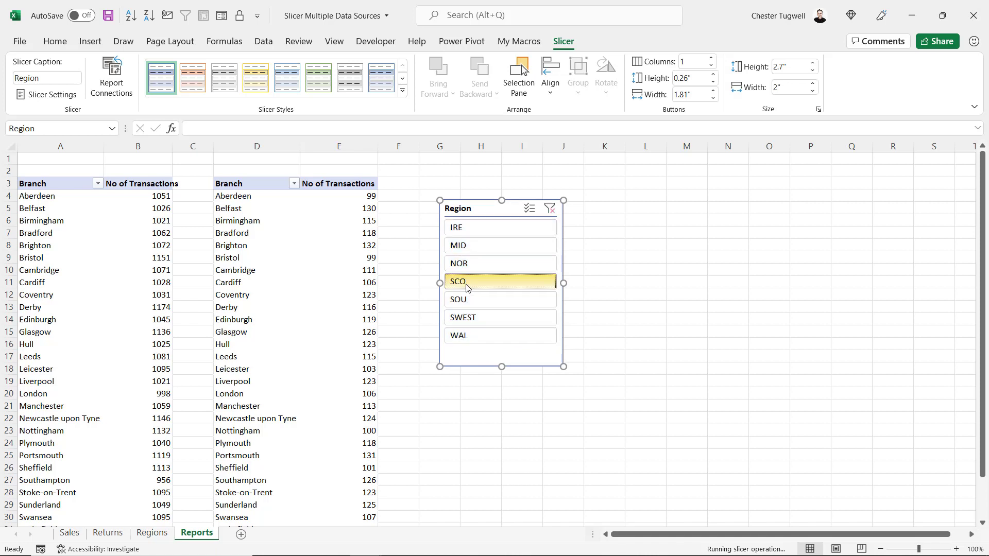
click(501, 318)
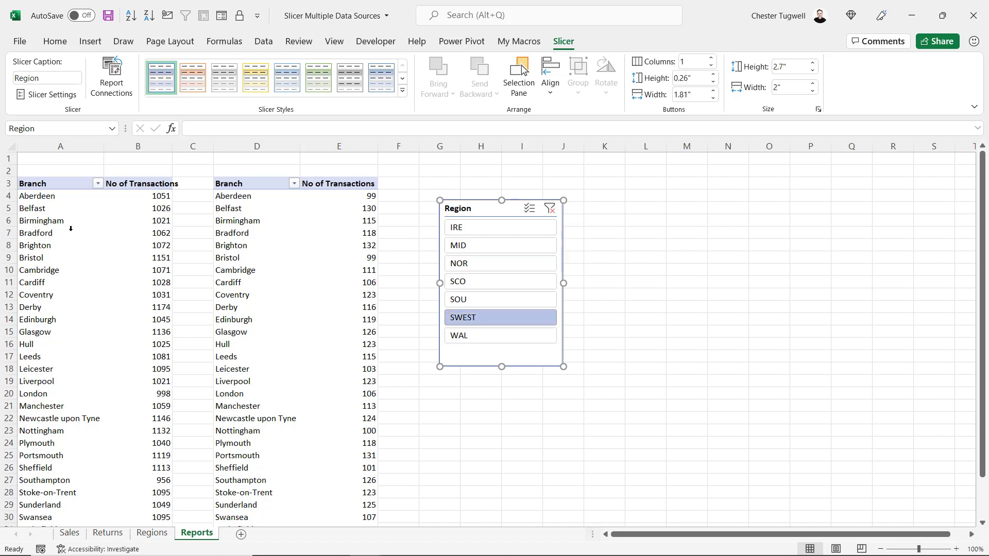
mouse_move(297, 216)
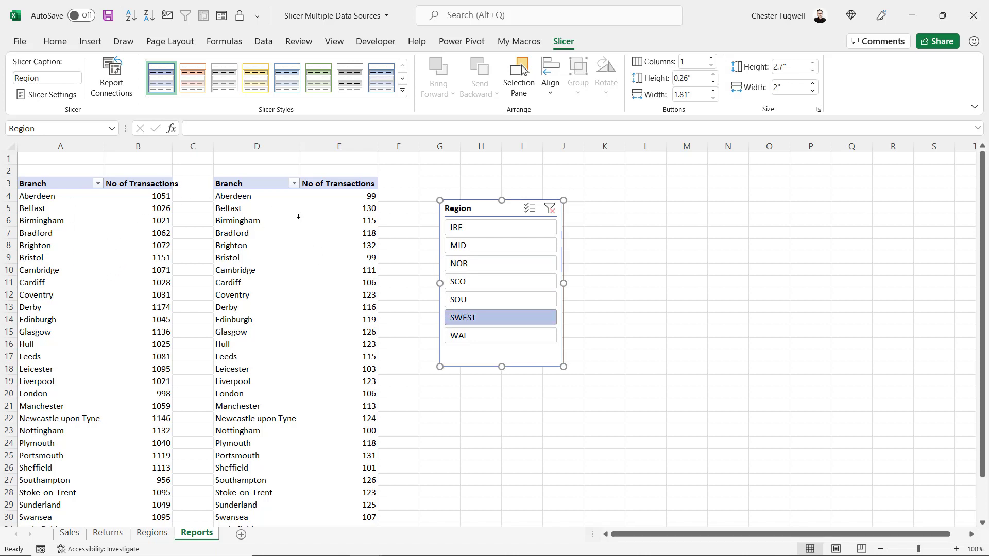
click(500, 245)
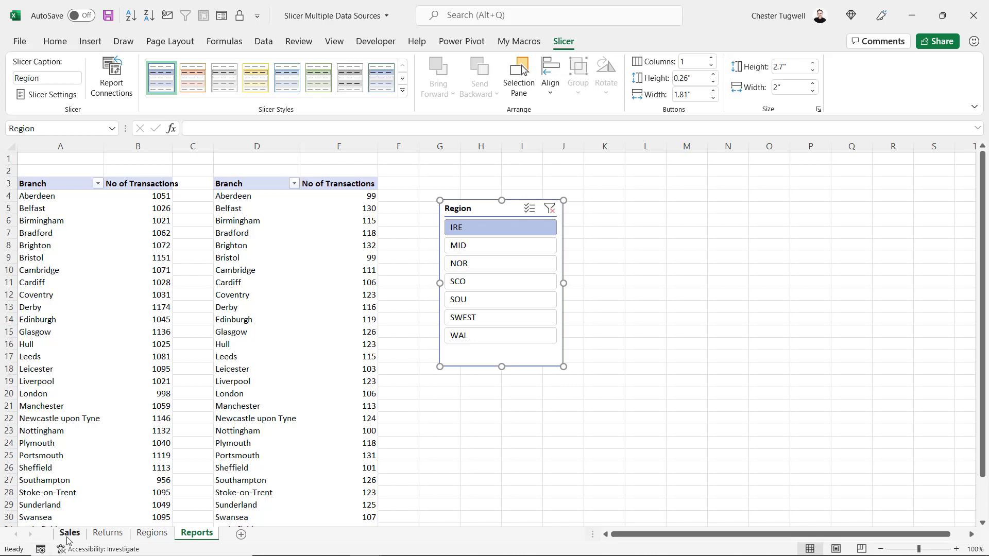
mouse_move(129, 523)
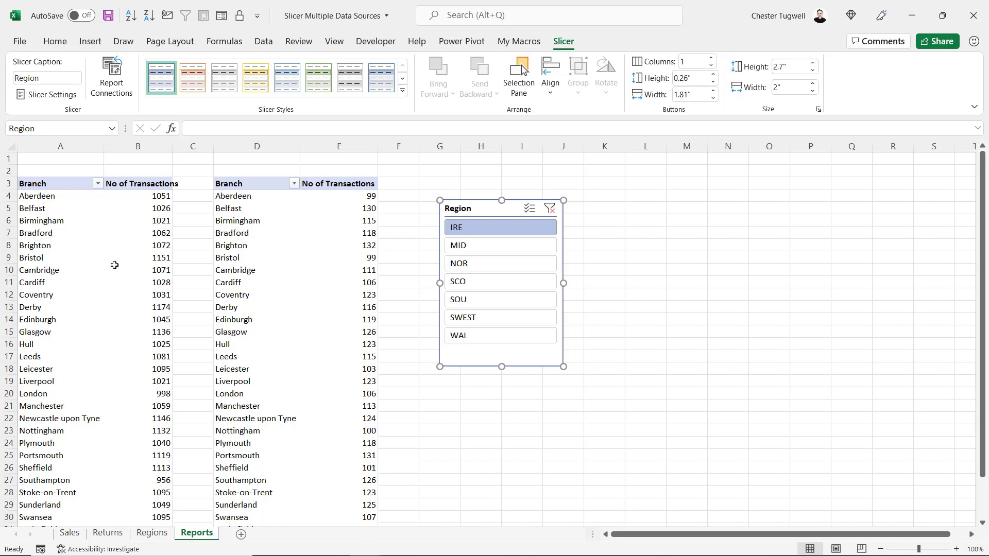
click(137, 246)
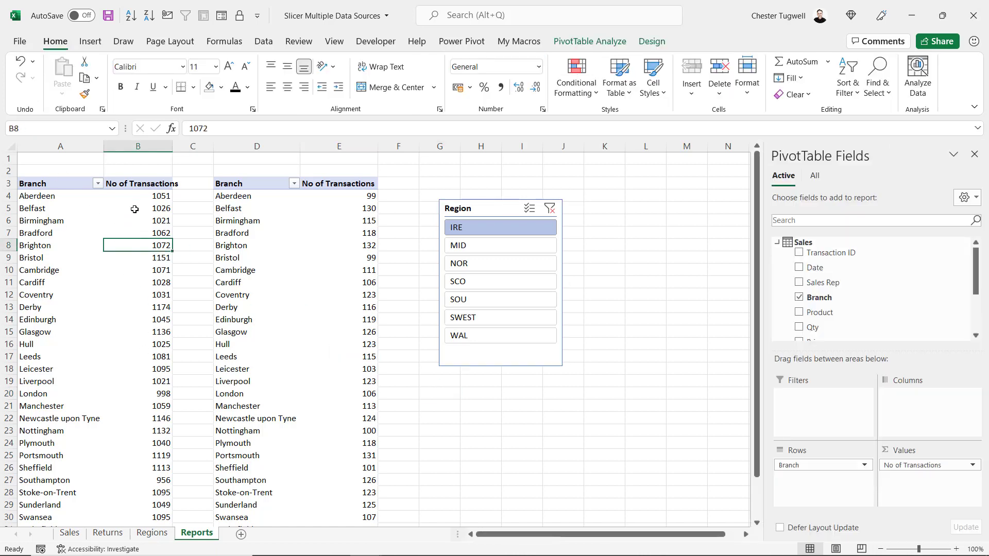
mouse_move(204, 205)
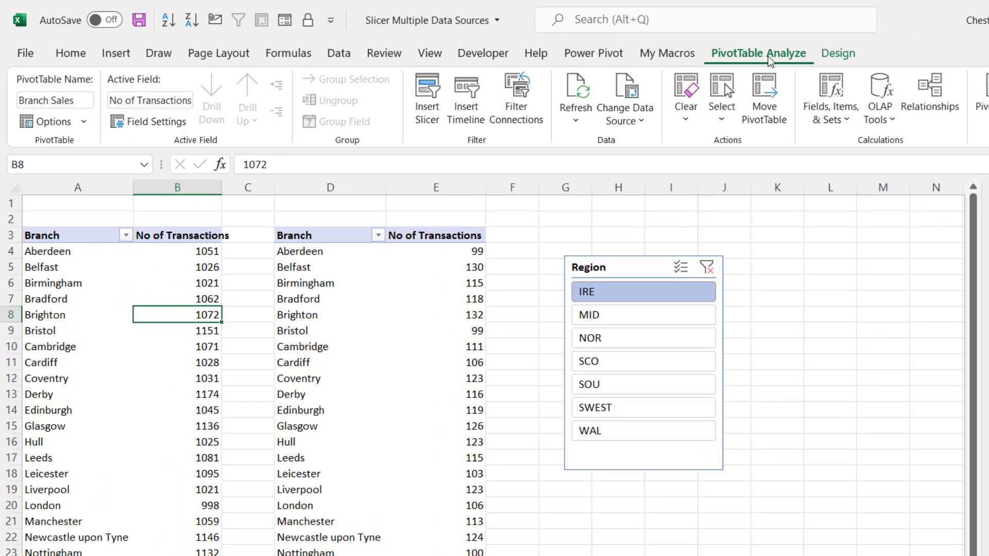
click(930, 93)
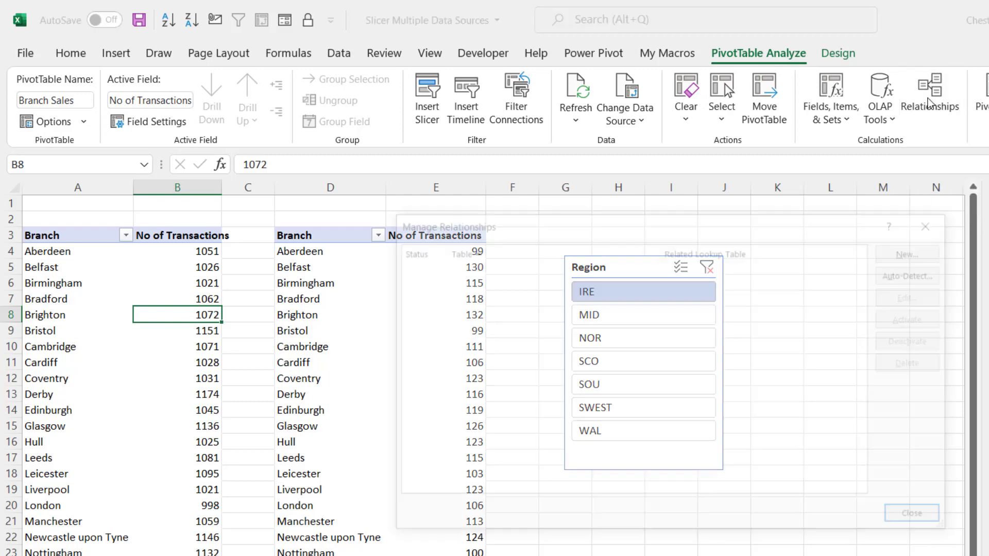
Step: Create a relationship from Sales (Region) to the Regions lookup table (Region)
click(905, 253)
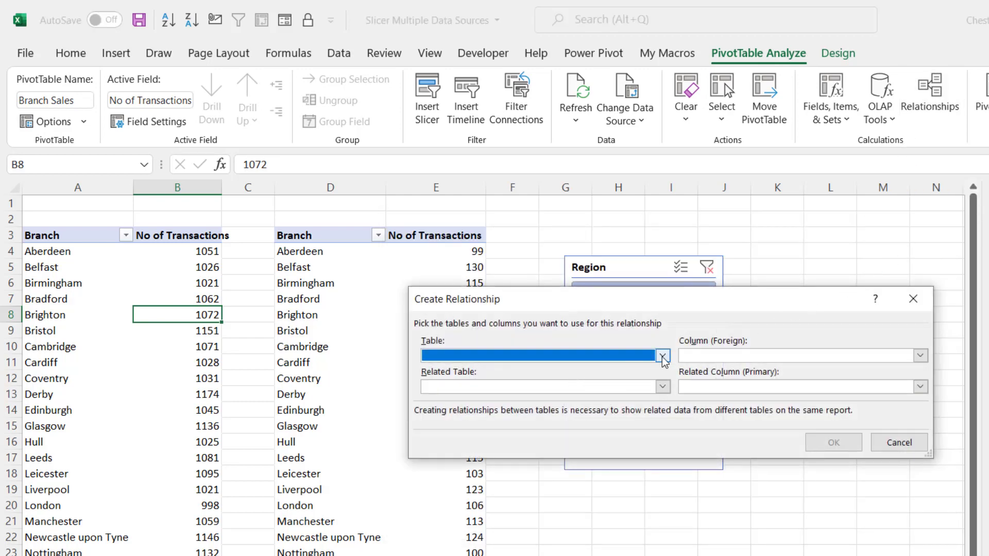
click(662, 355)
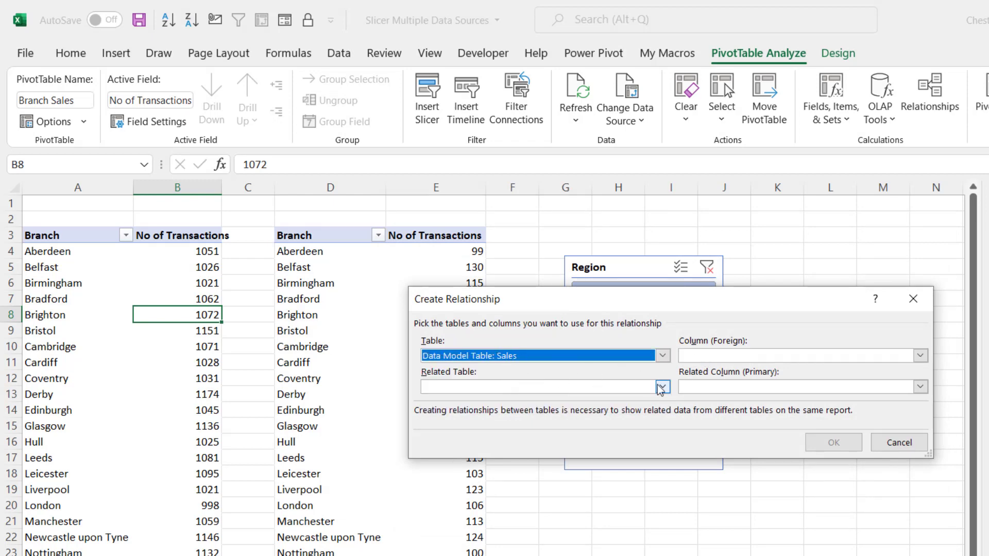
click(661, 387)
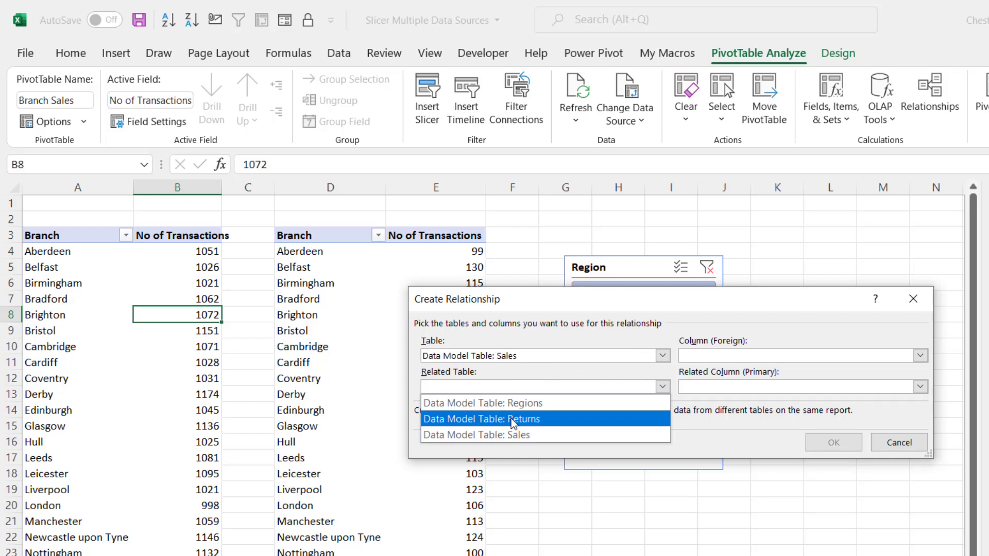
click(483, 403)
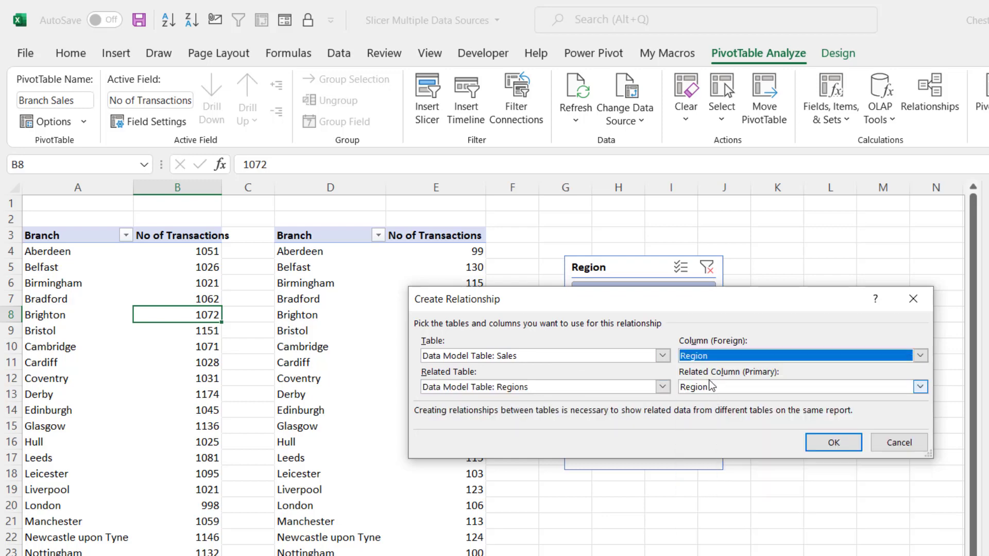
click(834, 442)
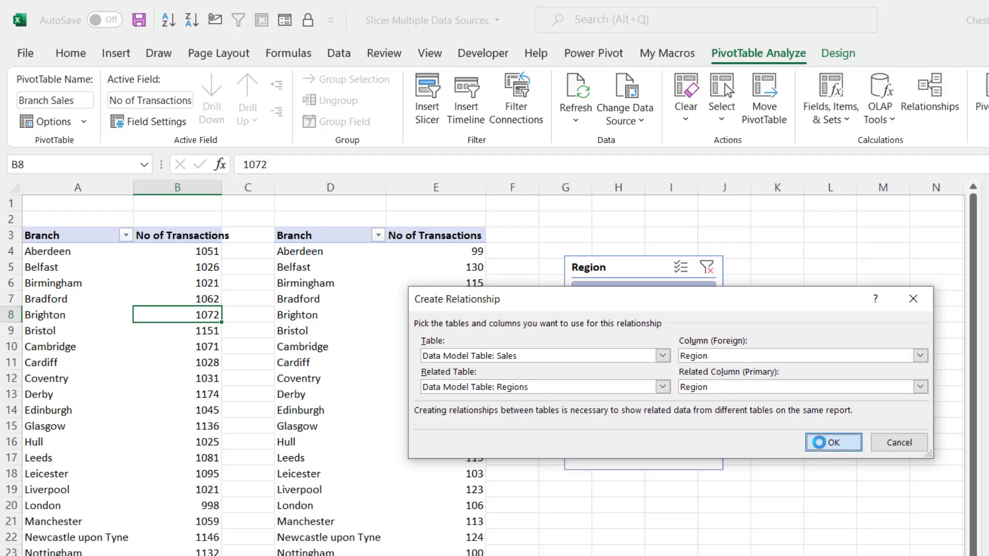
click(834, 442)
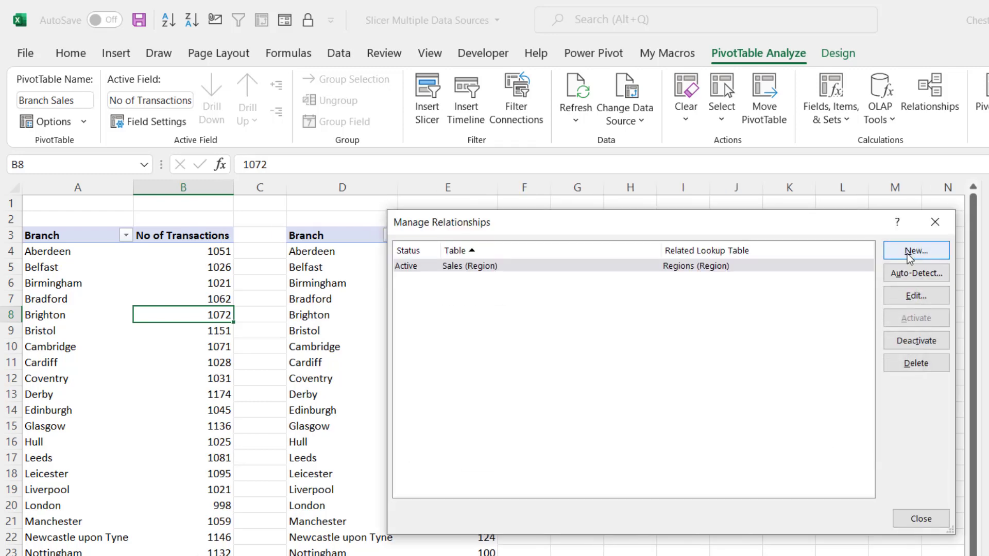
Step: Add a Returns-to-Regions relationship on the Region column and close Manage Relationships
click(916, 251)
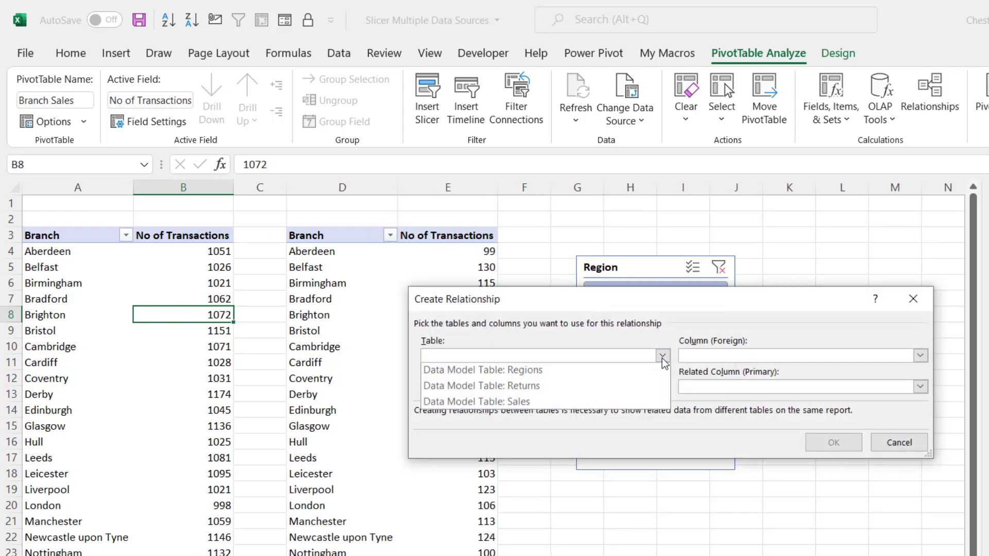
click(475, 385)
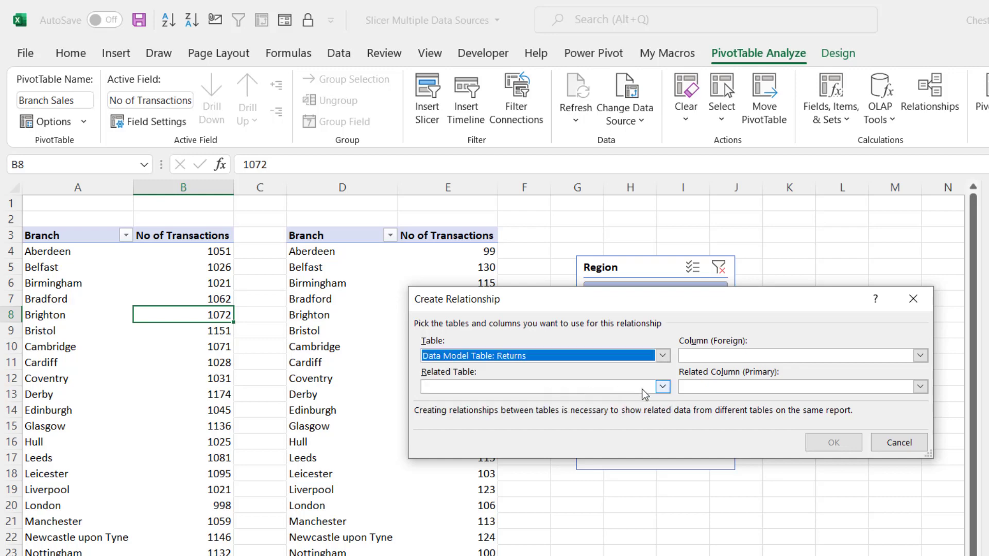
click(662, 386)
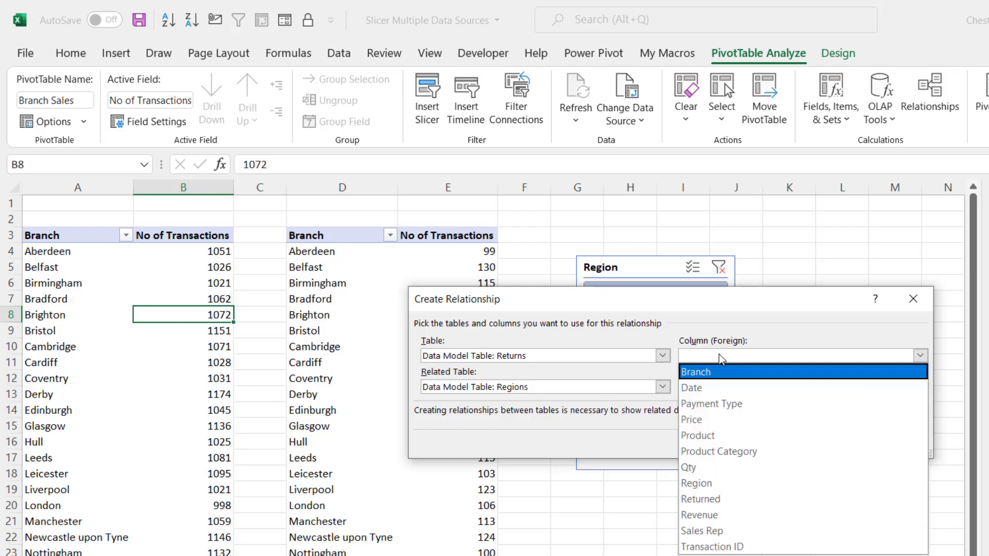
click(697, 483)
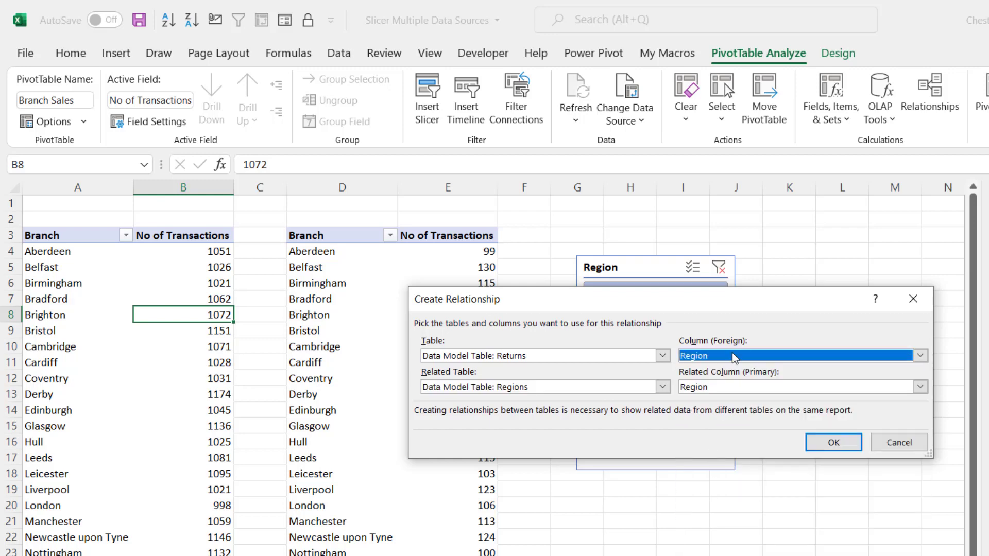
click(832, 442)
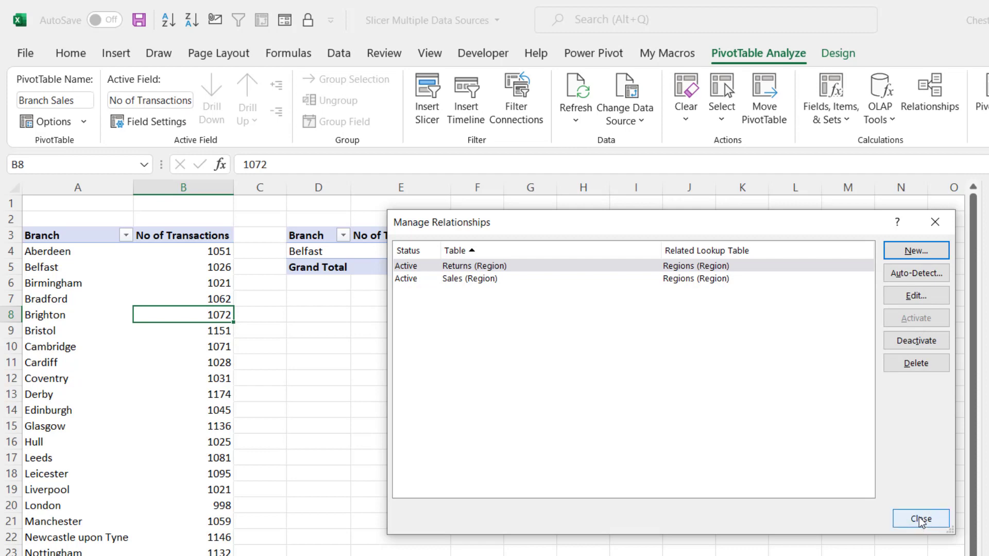
click(920, 518)
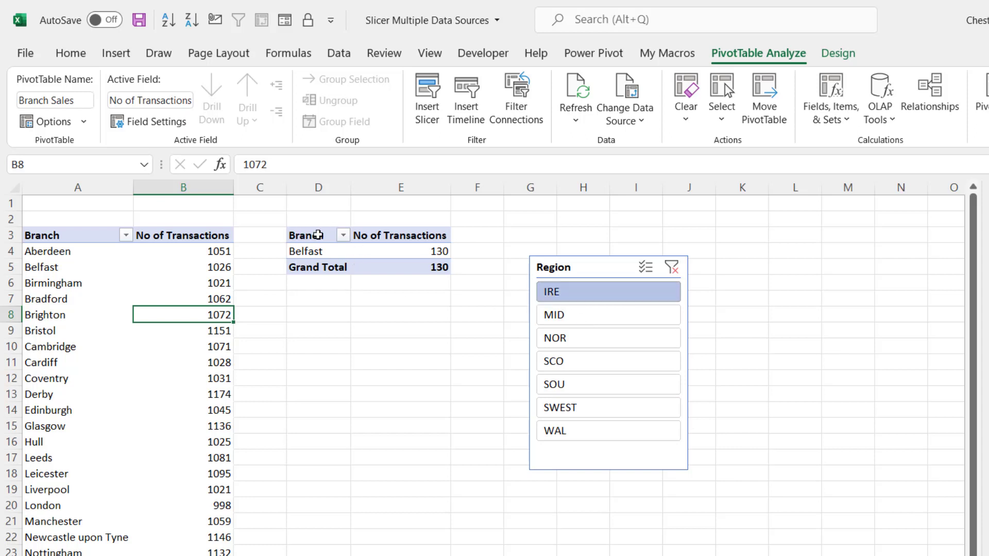
mouse_move(573, 352)
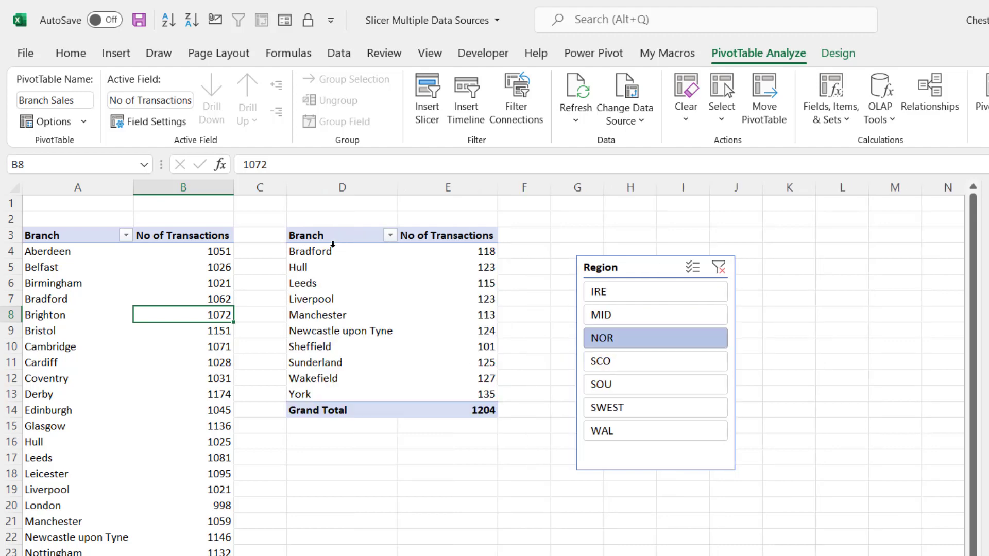
mouse_move(84, 288)
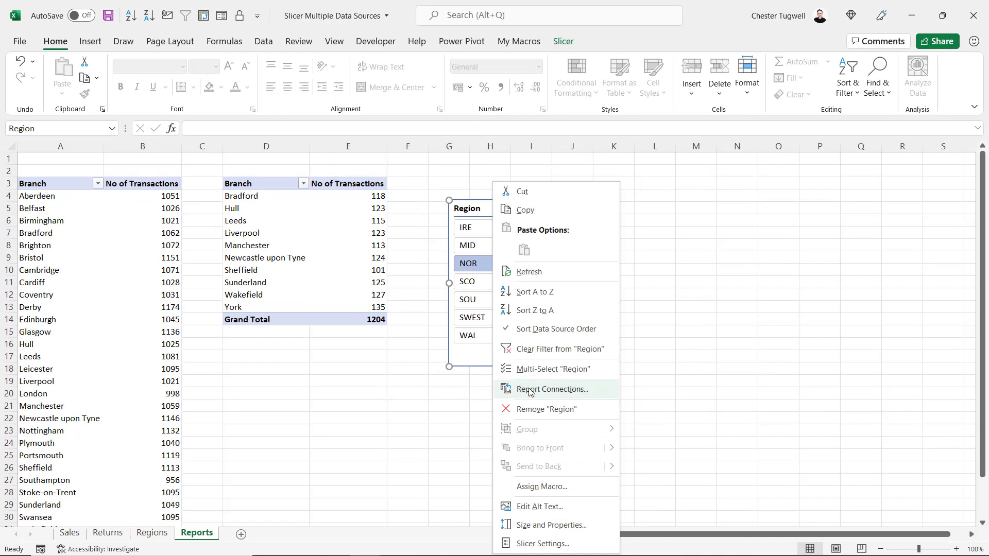
Step: Tick Branch Sales in the Region slicer's Report Connections so it filters both pivots
click(552, 389)
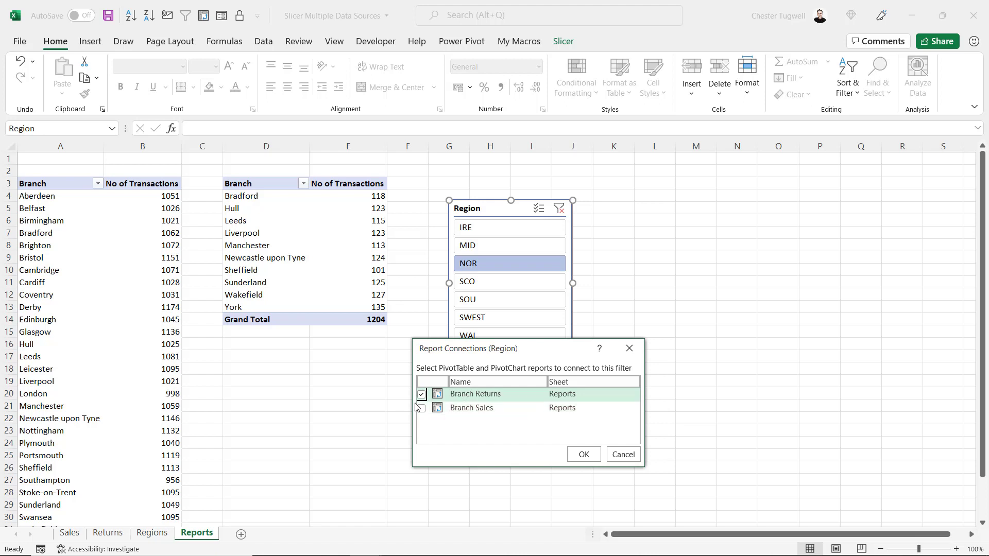
click(422, 407)
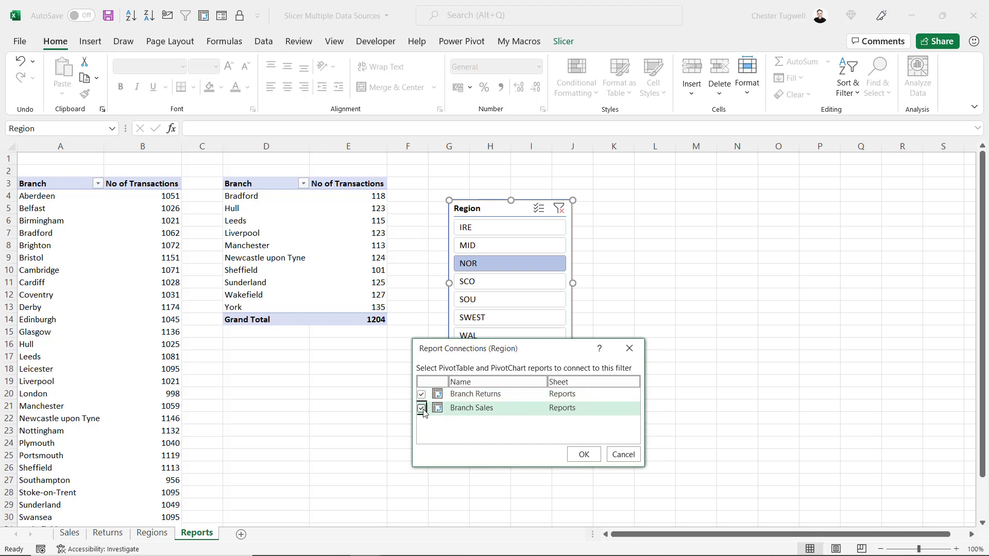
click(422, 408)
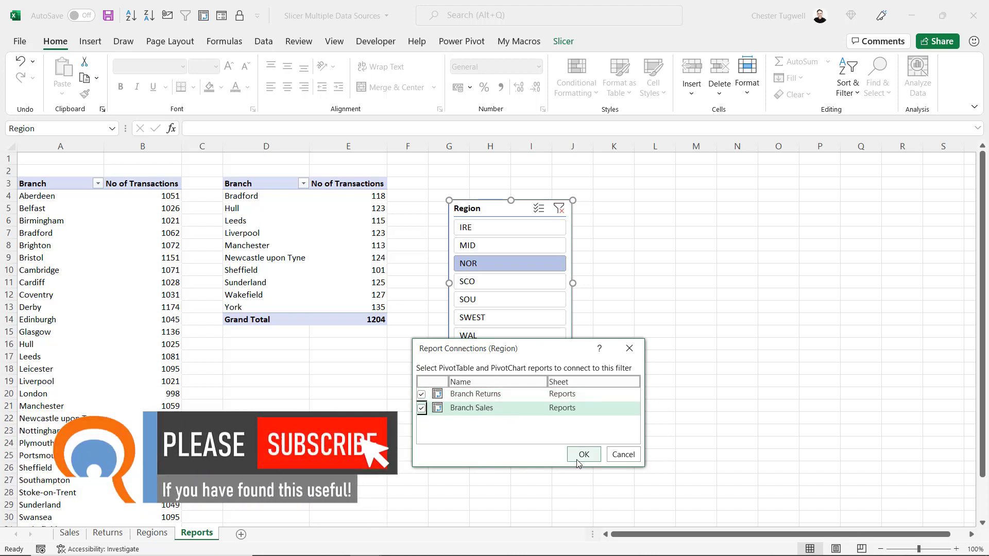
click(584, 455)
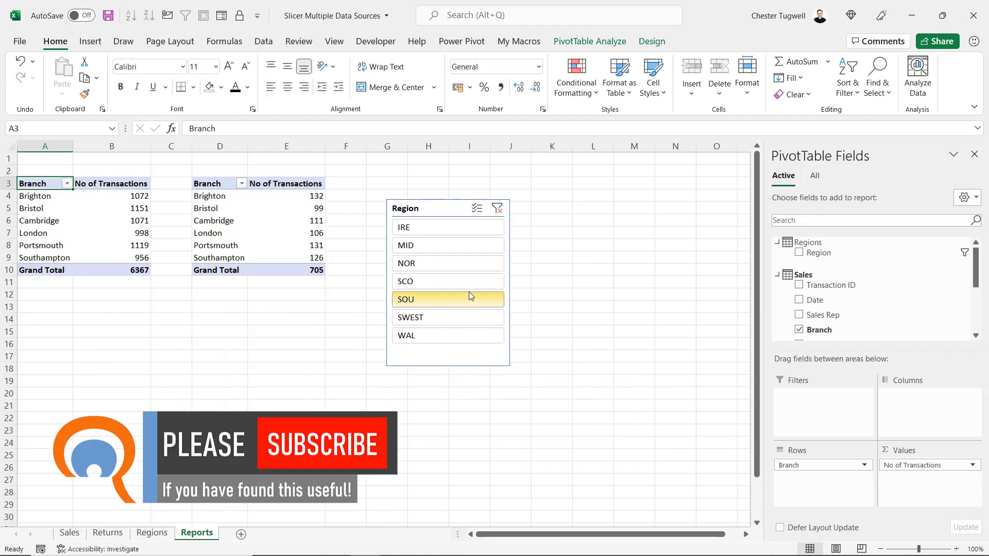
Step: Pick WAL in the Region slicer, leaving Cardiff and Swansea (2123 sales, 213 returns)
click(447, 263)
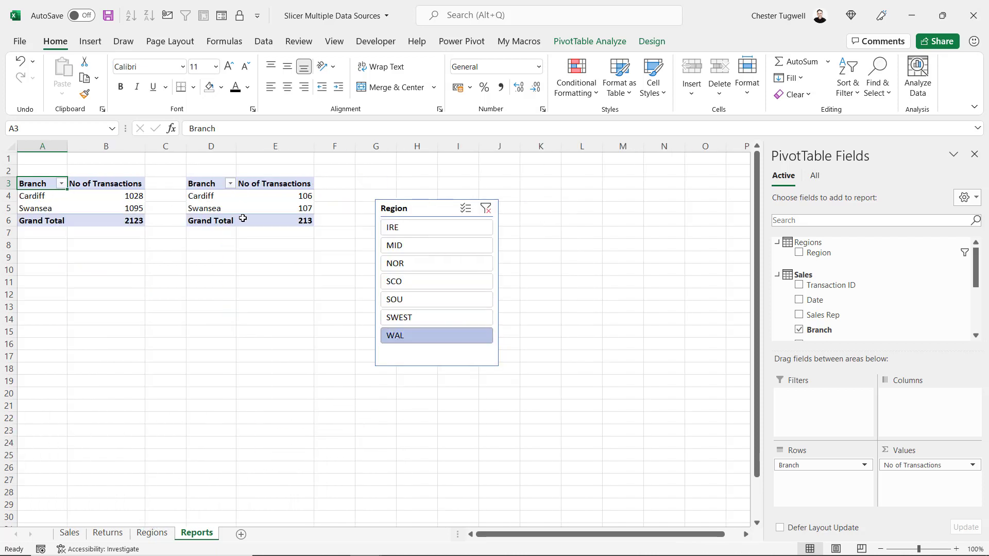
mouse_move(230, 290)
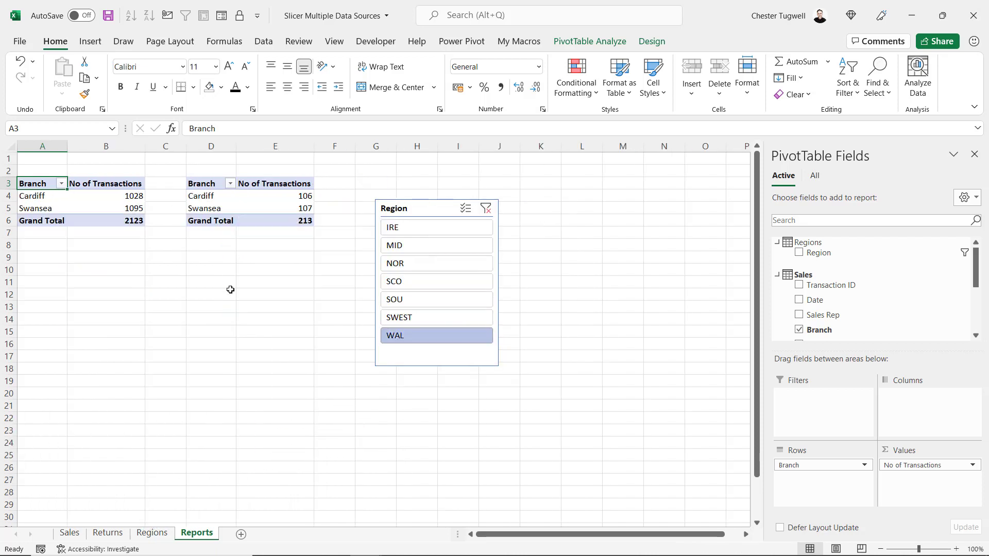